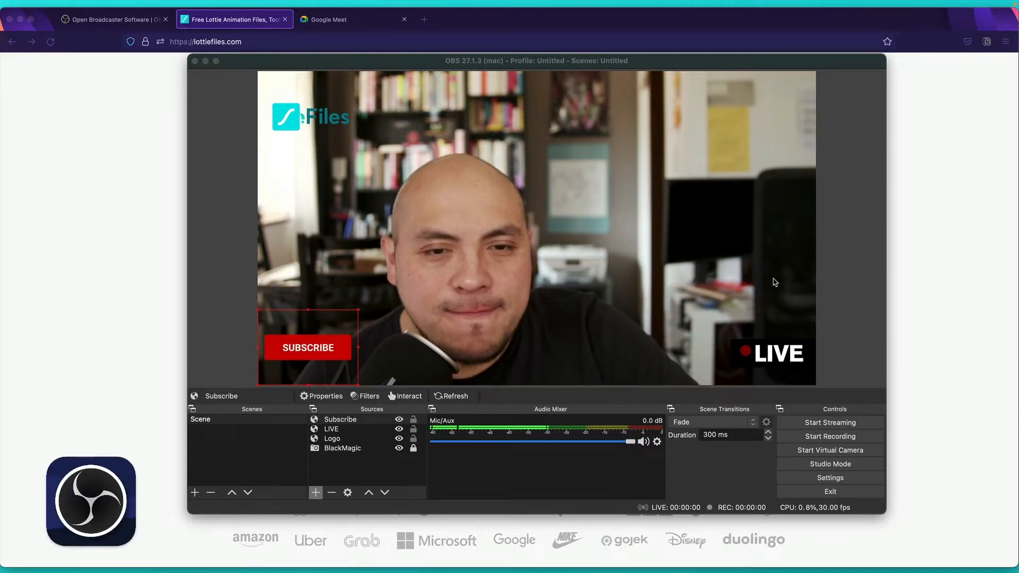
- Browse down the obsproject.com page, then switch to the LottieFiles homepage
left_click(114, 19)
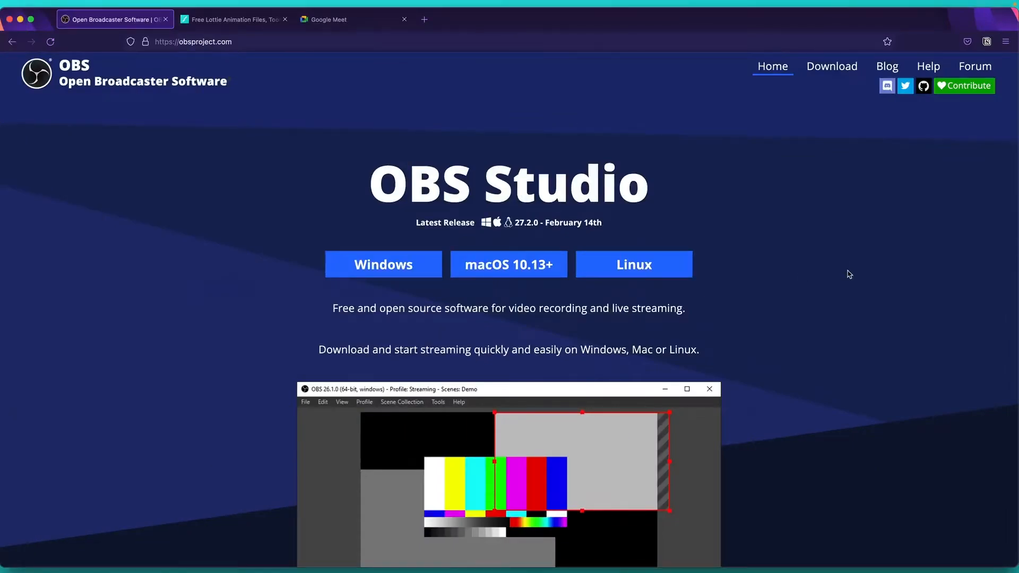
scroll("down", 3)
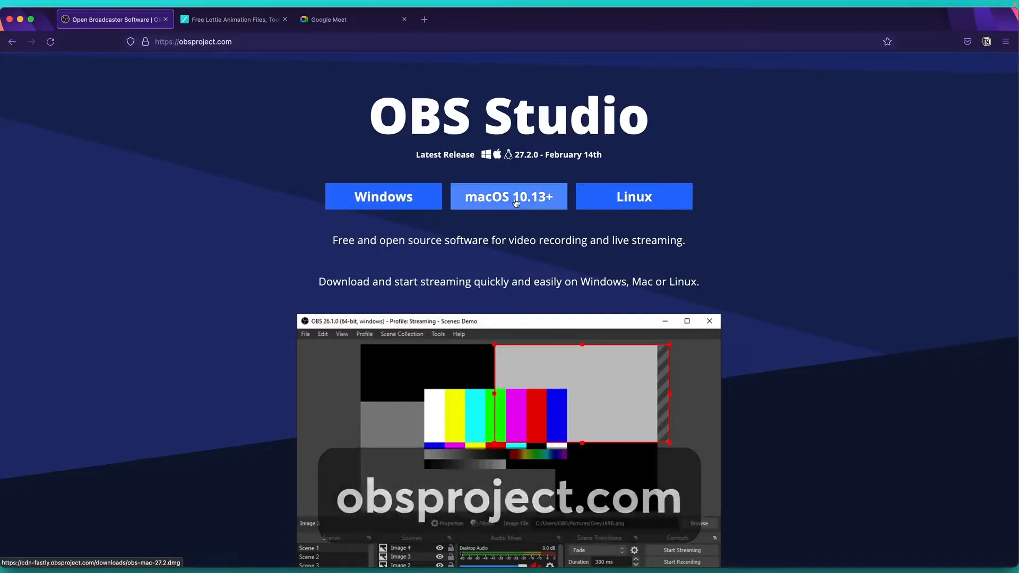
scroll("down", 3)
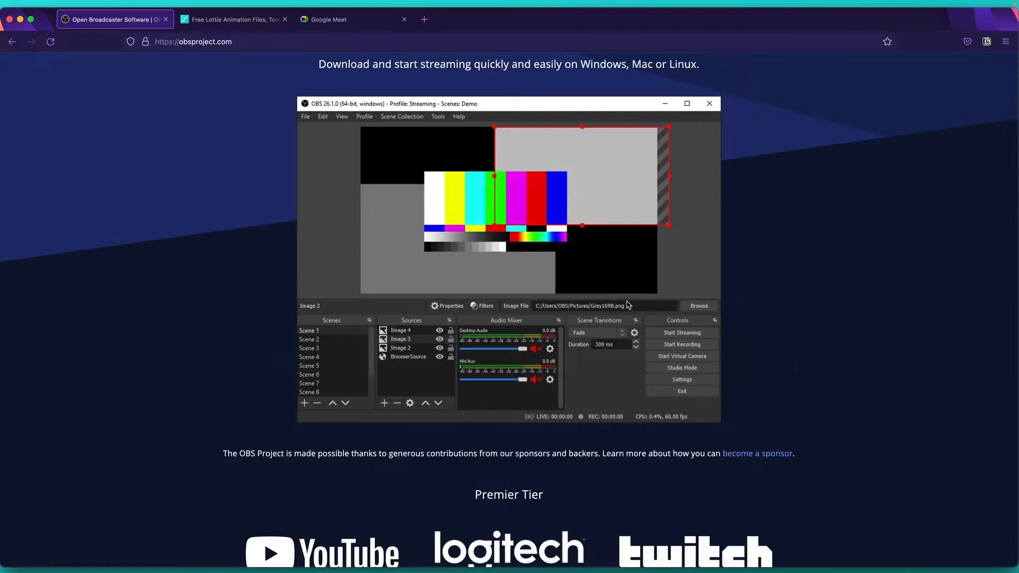
left_click(233, 20)
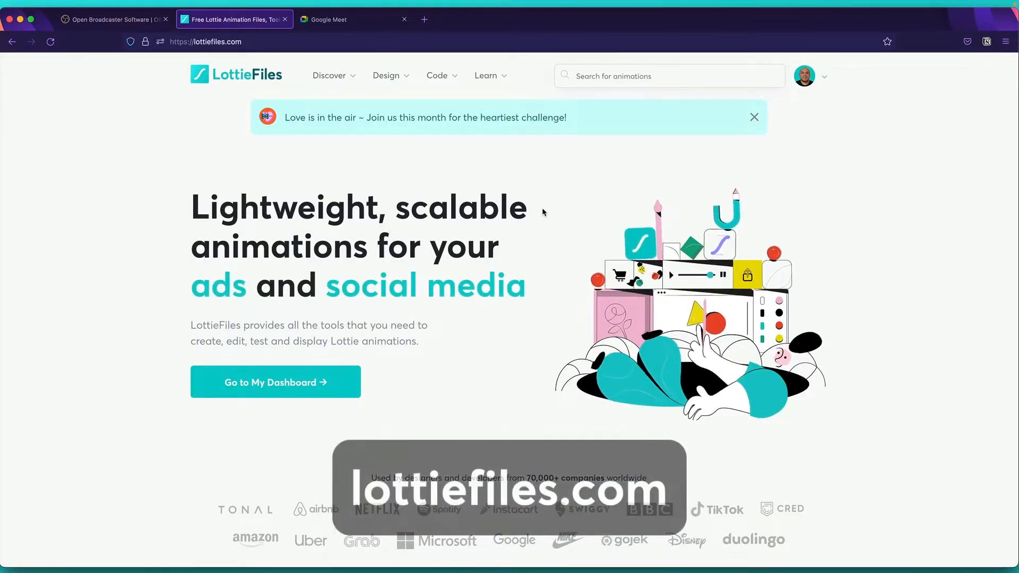
- From the Learn menu, read through the 'What is a Lottie?' guide page
left_click(331, 75)
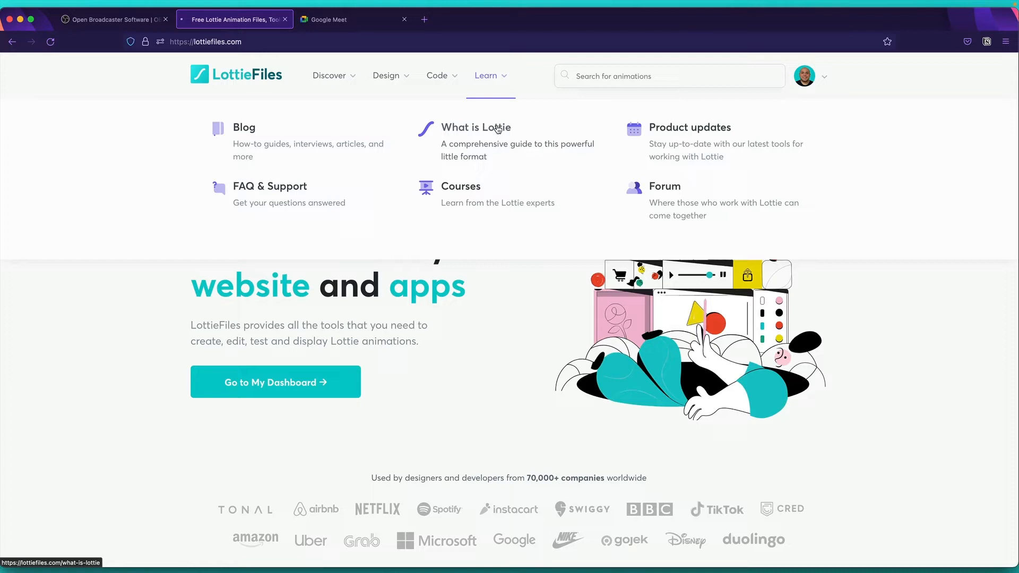
left_click(475, 127)
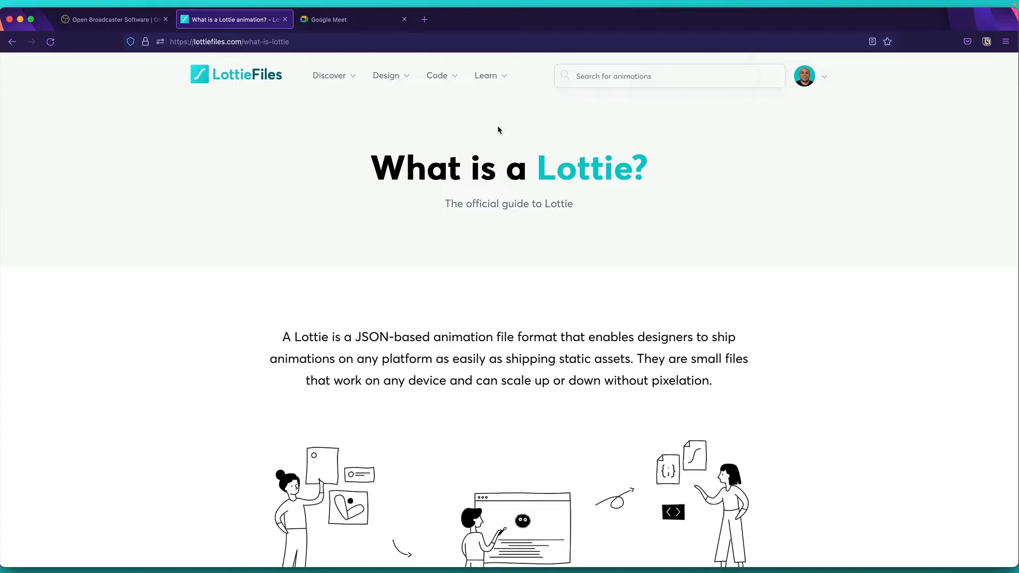
scroll("down", 3)
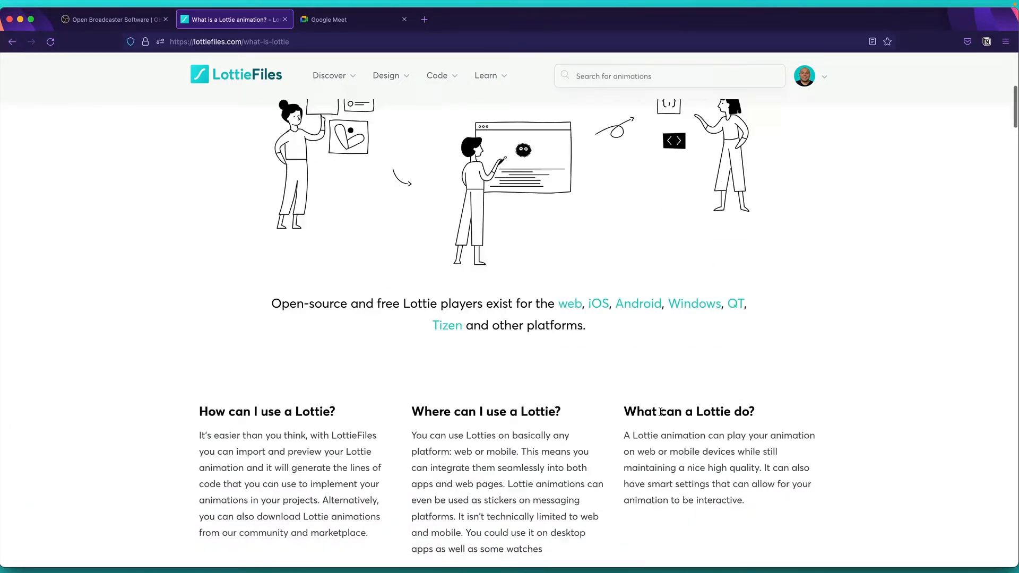
scroll("down", 3)
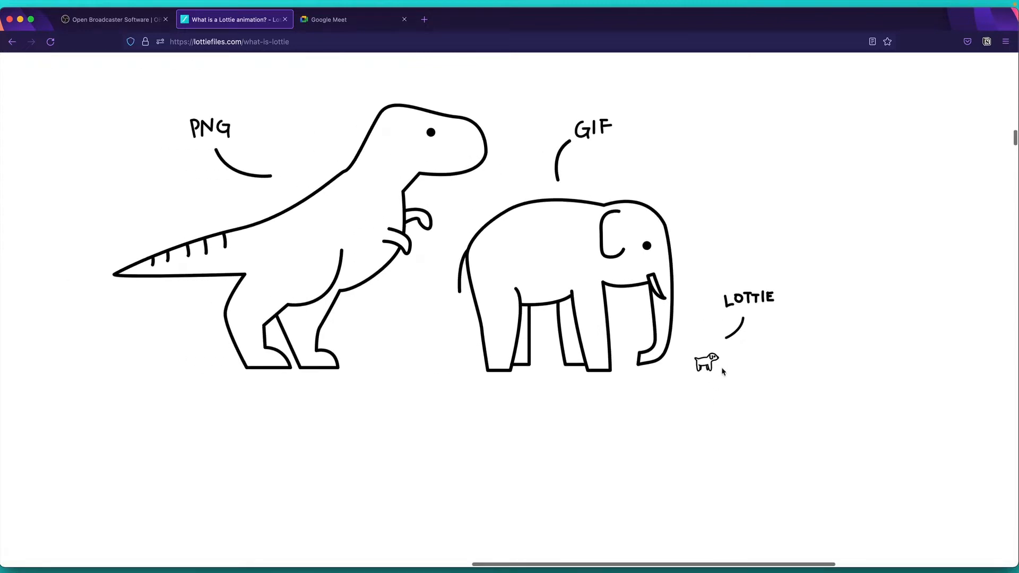
scroll("up", 3)
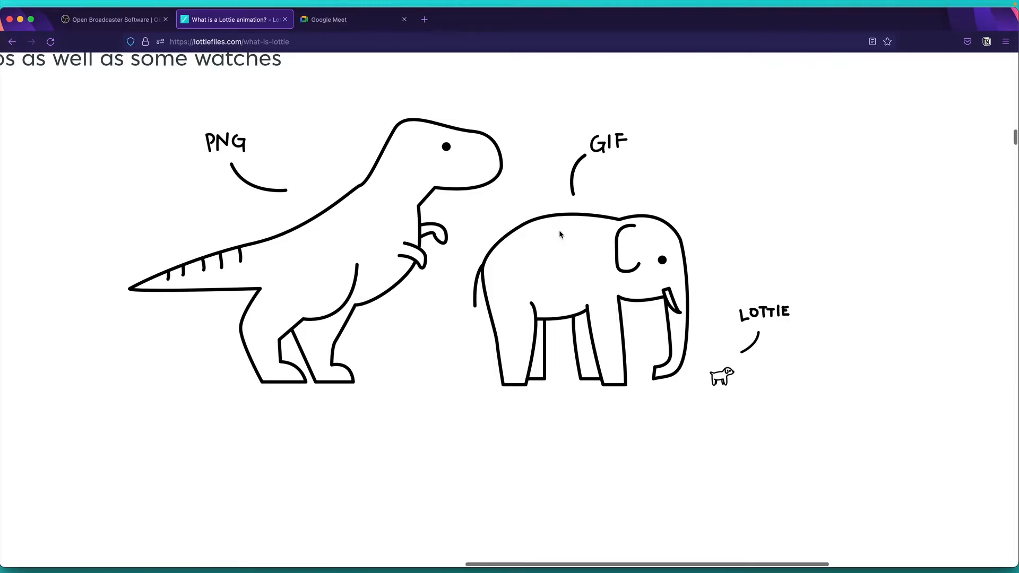
scroll("up", 3)
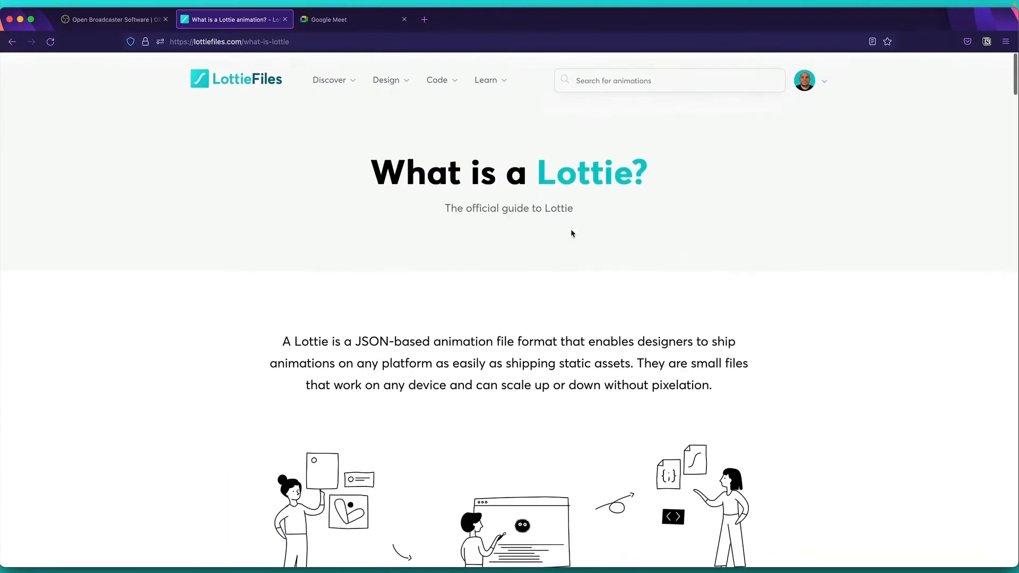
left_click(329, 80)
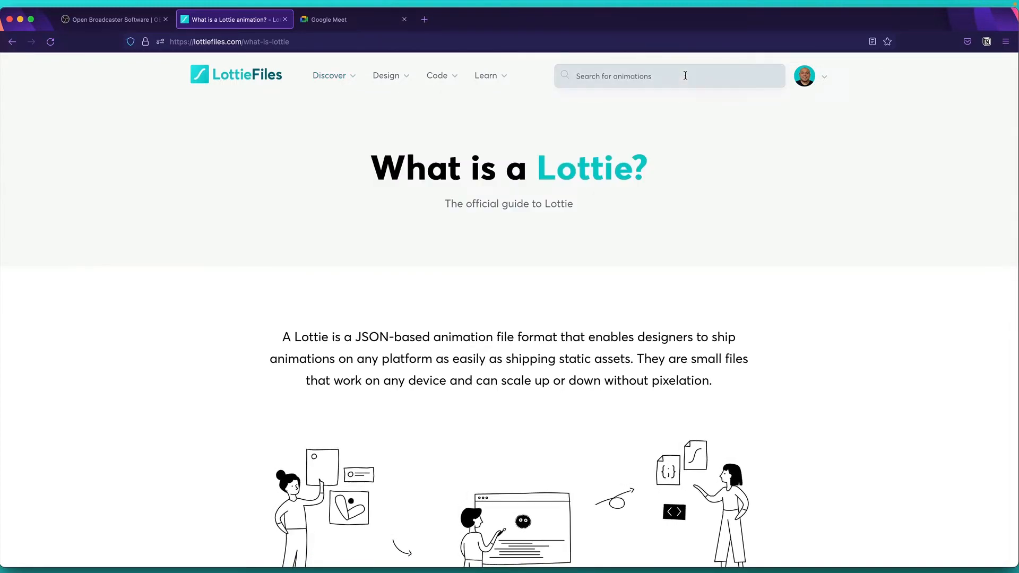
- Search LottieFiles for 'music' animations and browse the results
left_click(662, 77)
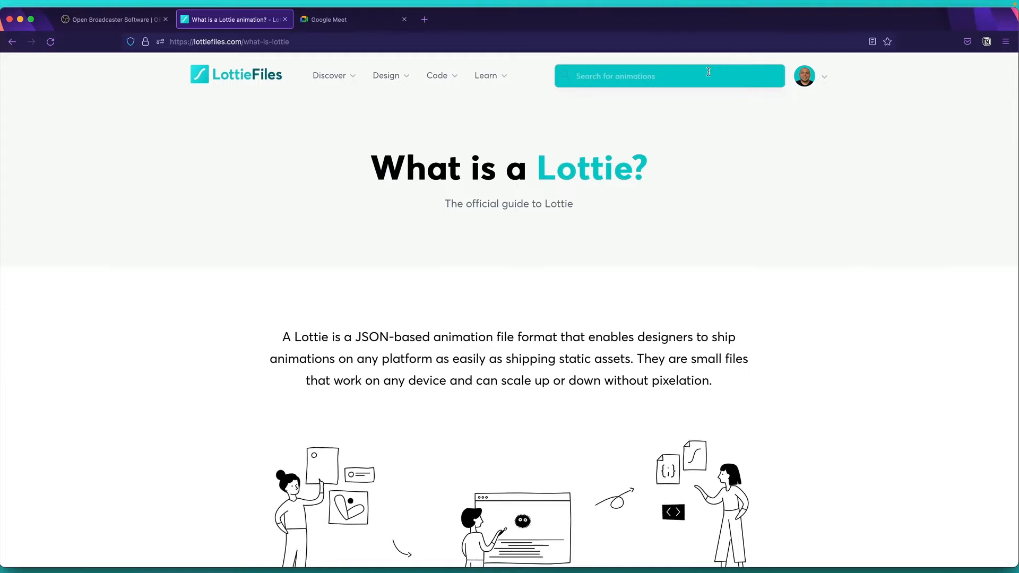
type("musi")
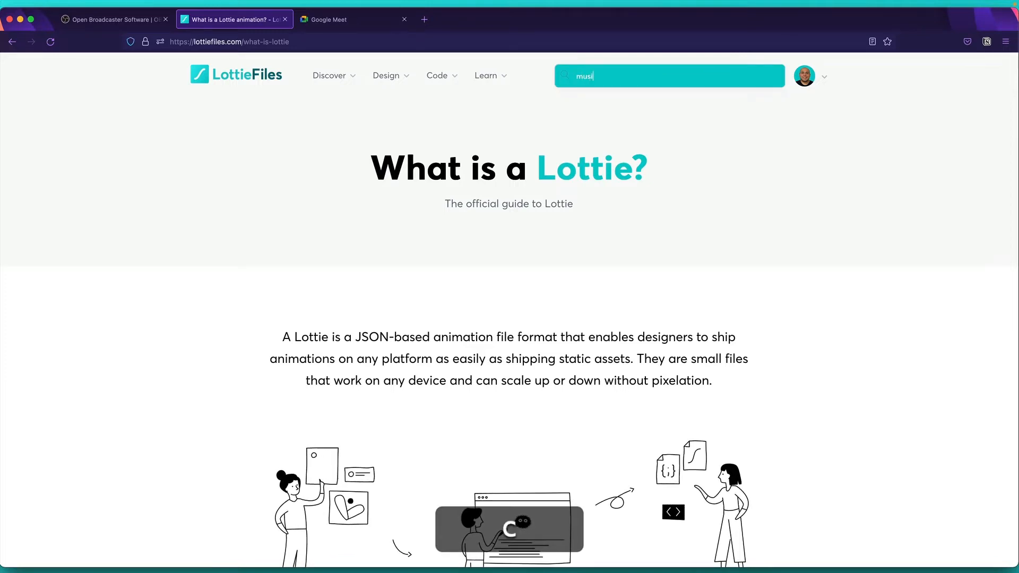
key("Return")
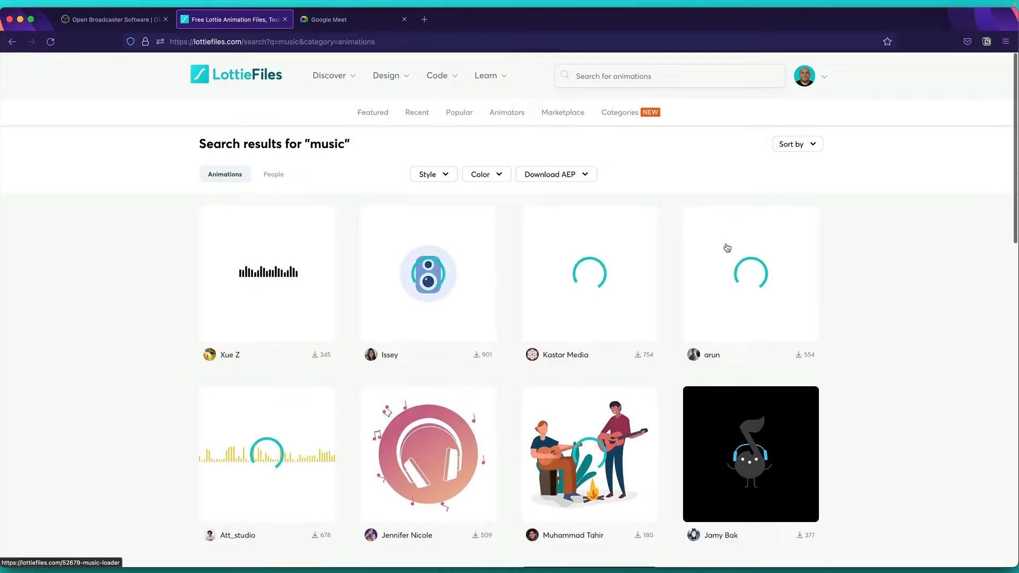
scroll("down", 3)
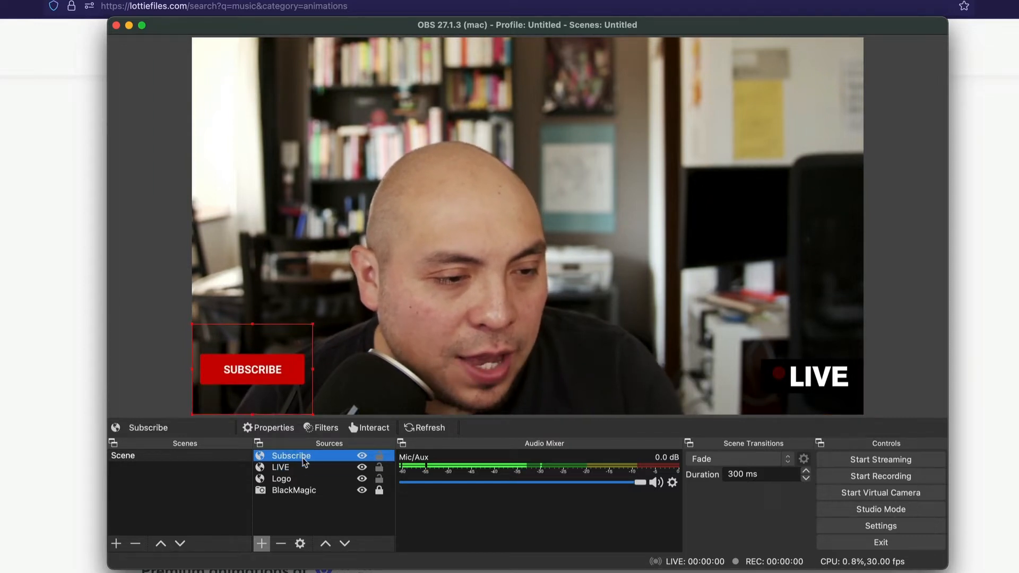
- Remove the Subscribe and LIVE overlay sources from the scene
left_click(282, 479)
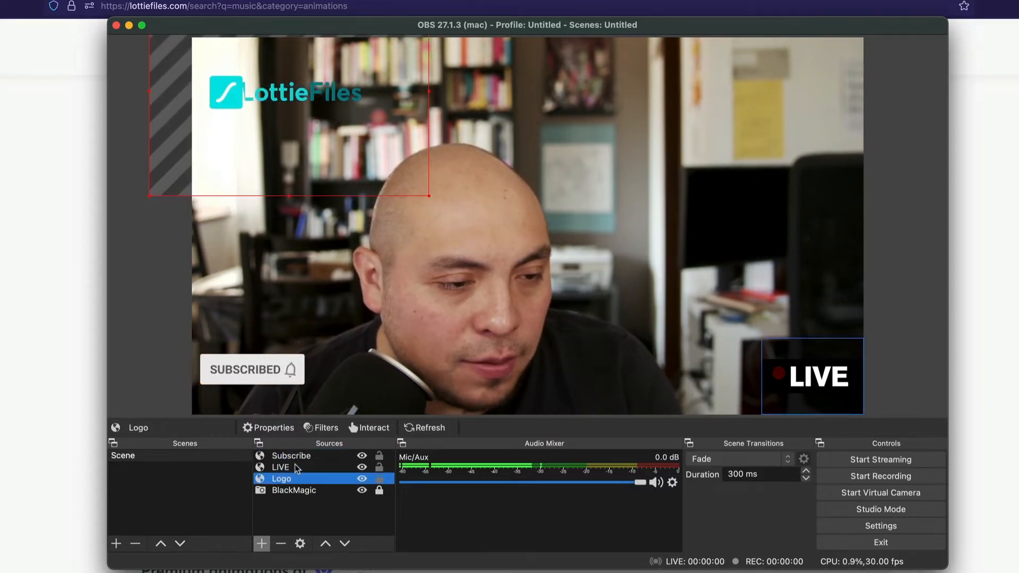
left_click(279, 467)
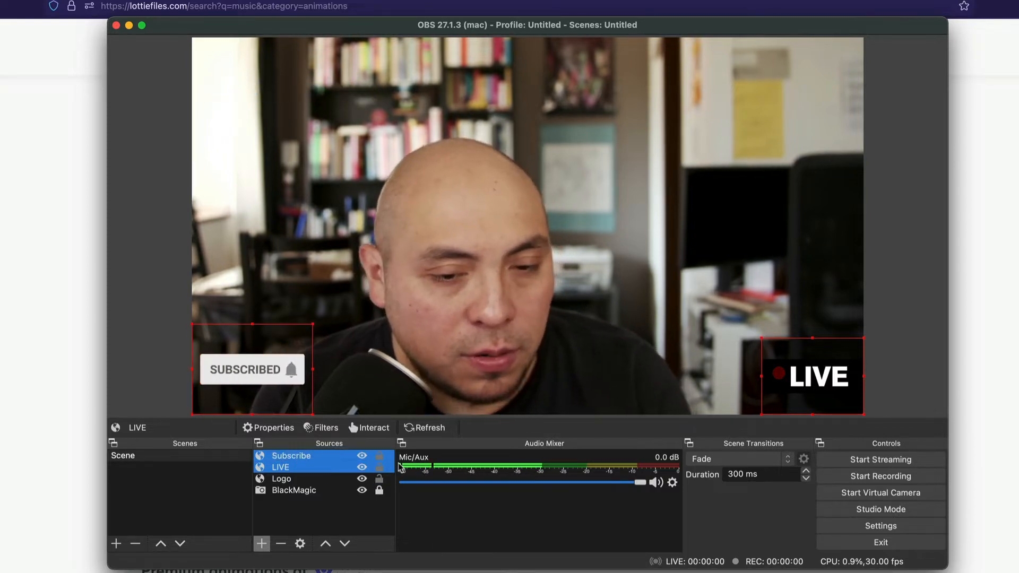
left_click(281, 543)
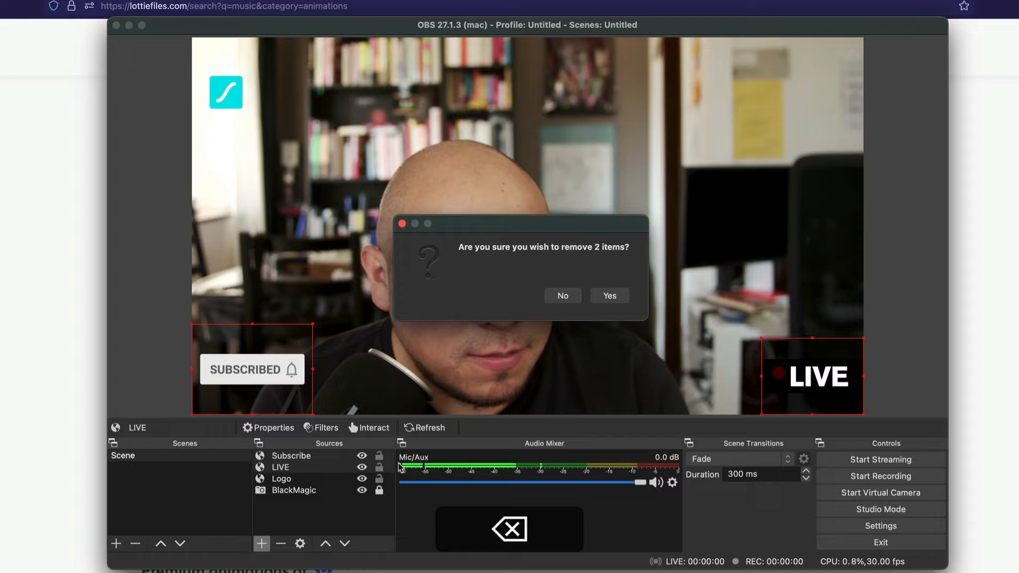
left_click(607, 296)
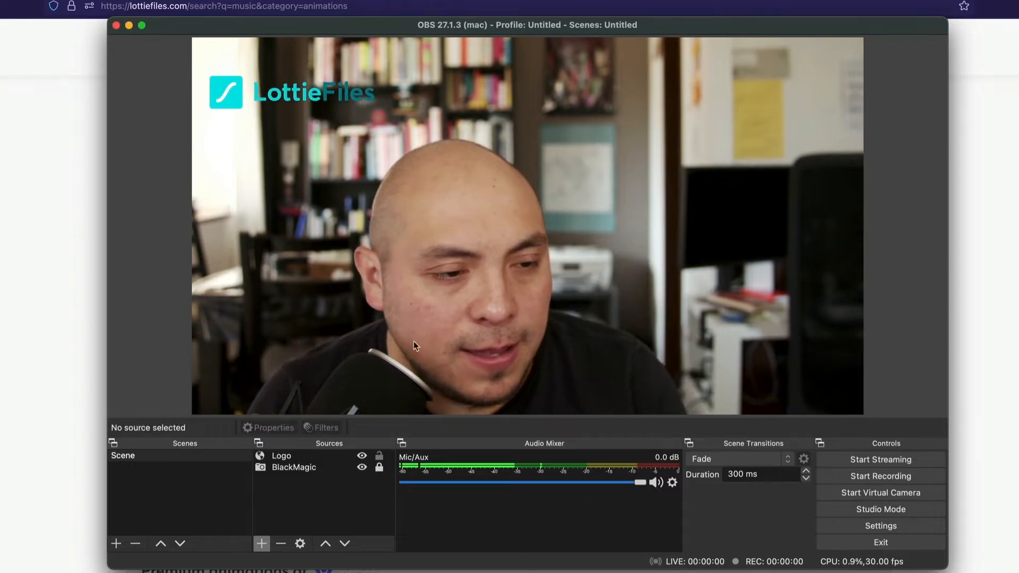
- Toggle the Logo and camera visibility, then remove the BlackMagic camera source
left_click(281, 455)
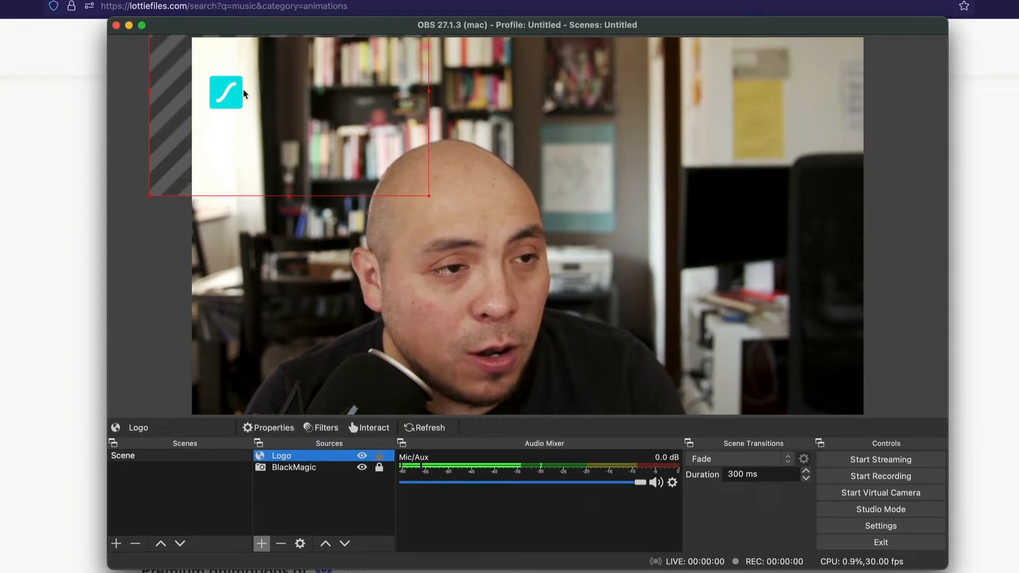
left_click(362, 457)
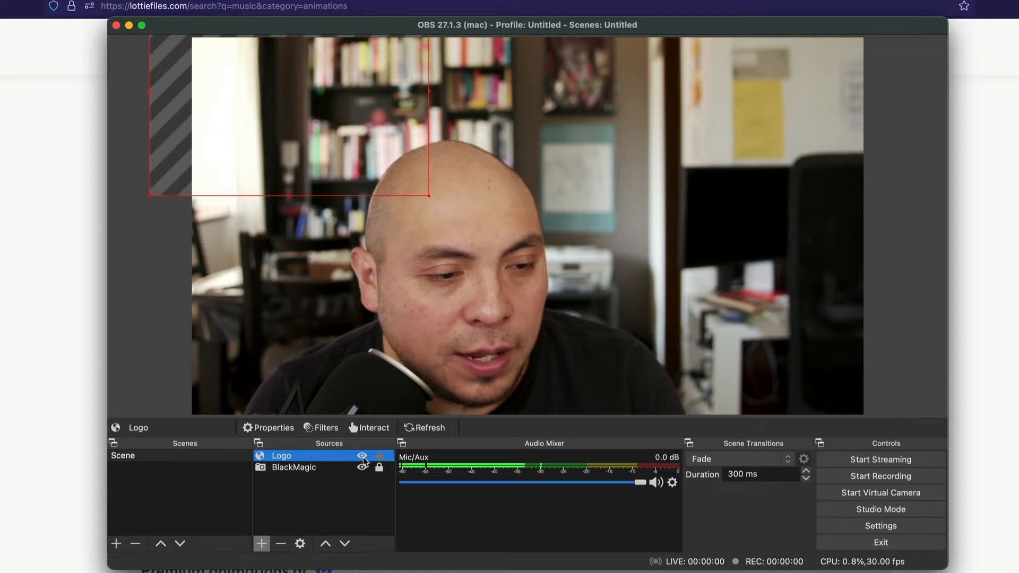
left_click(362, 457)
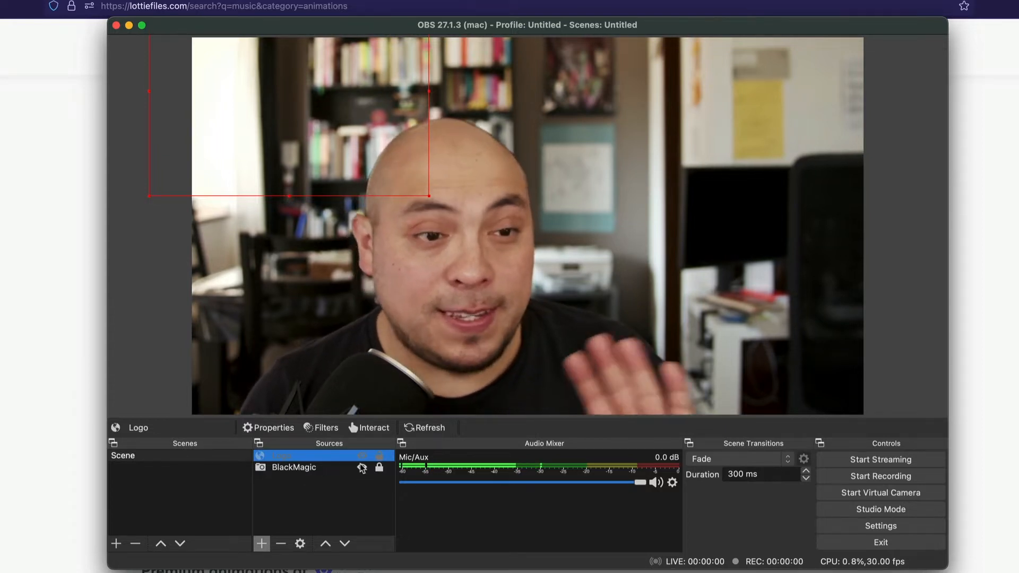
left_click(364, 467)
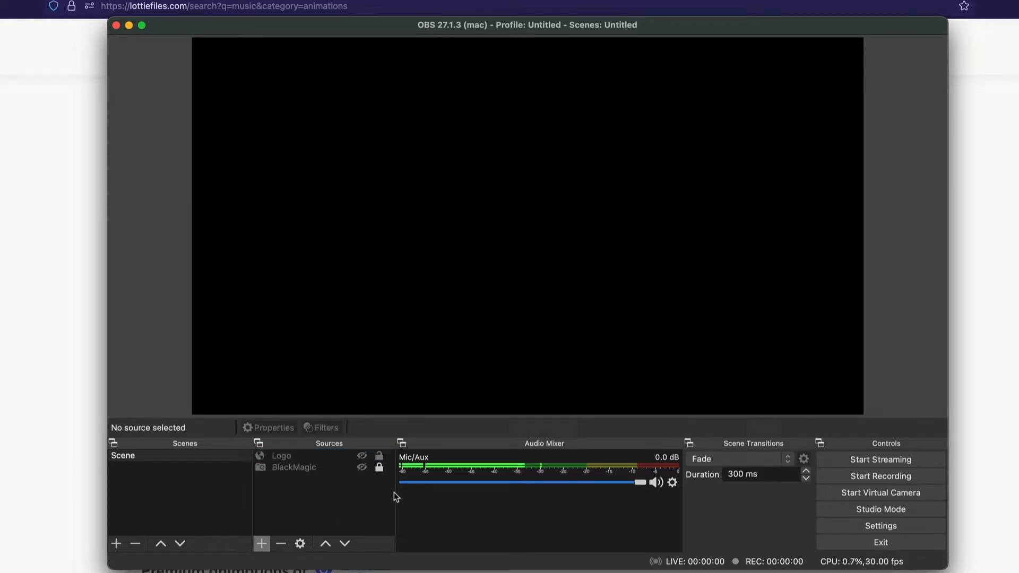
left_click(294, 467)
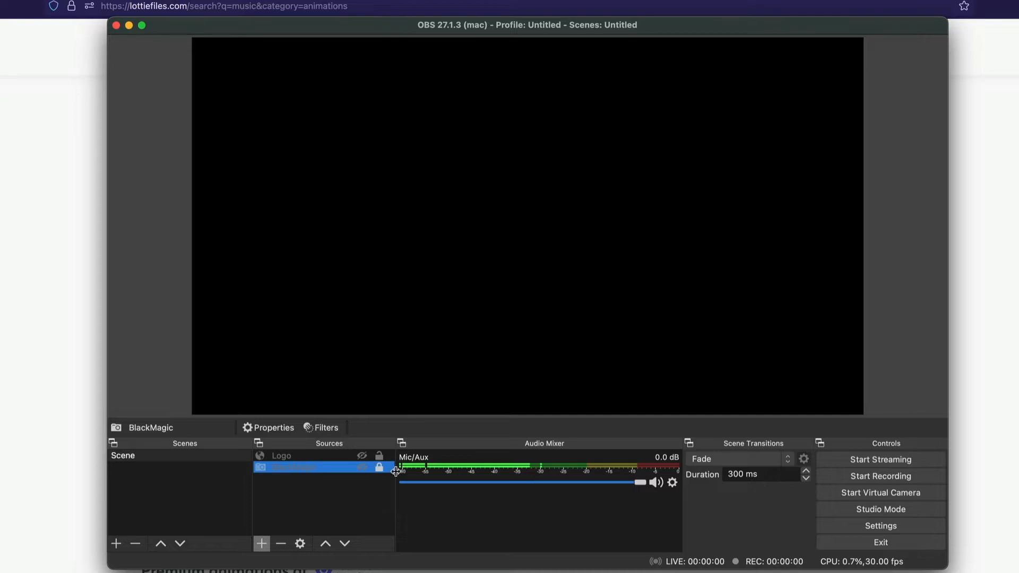
left_click(616, 333)
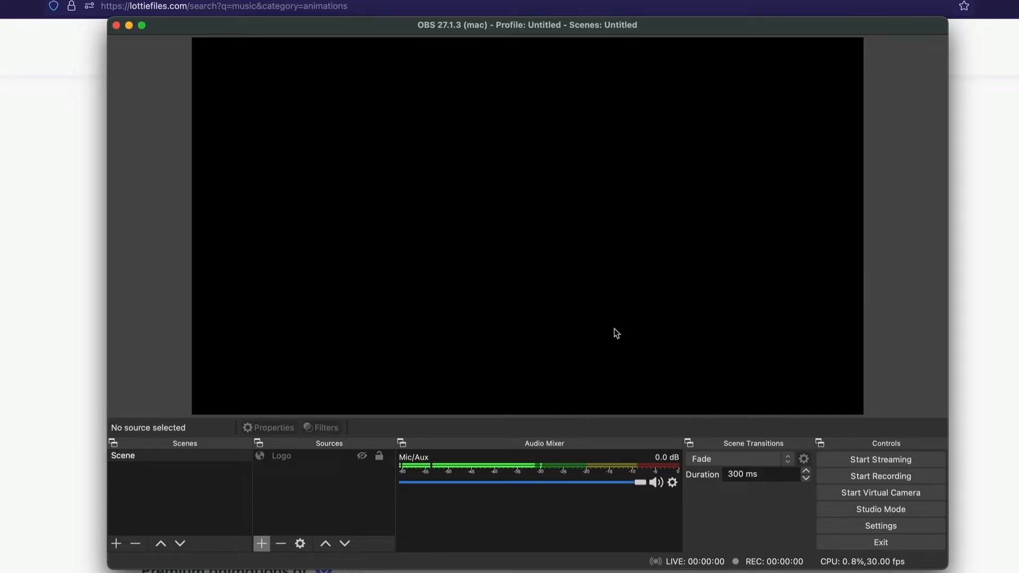
- Remove the Logo browser source, leaving the scene empty
left_click(282, 456)
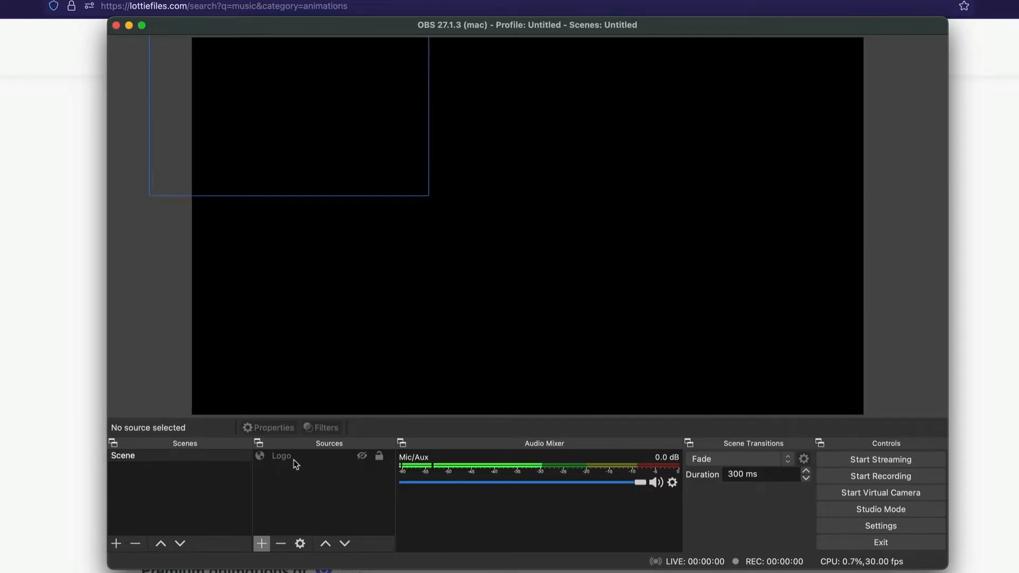
left_click(280, 544)
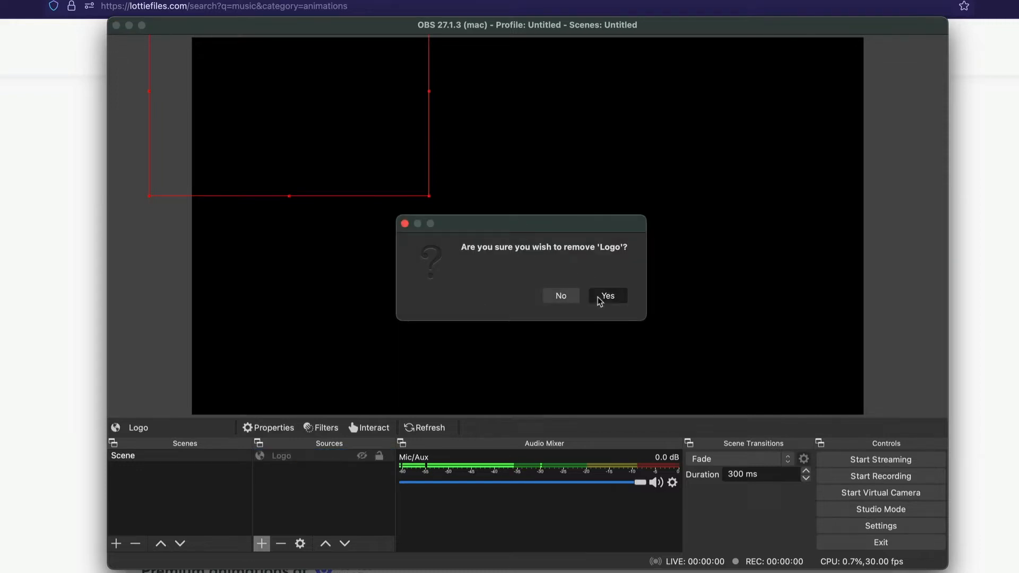
left_click(607, 297)
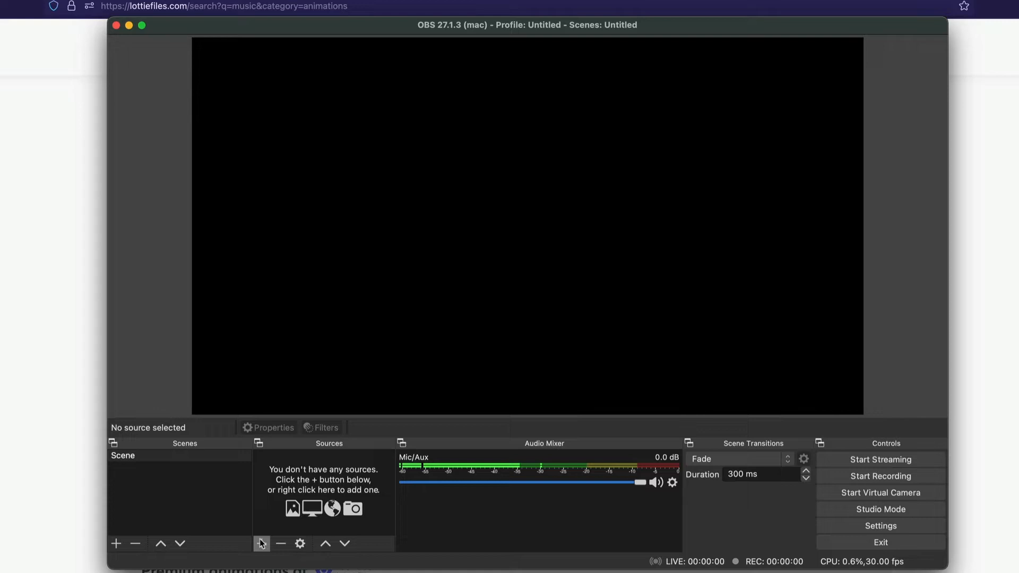
mouse_move(261, 544)
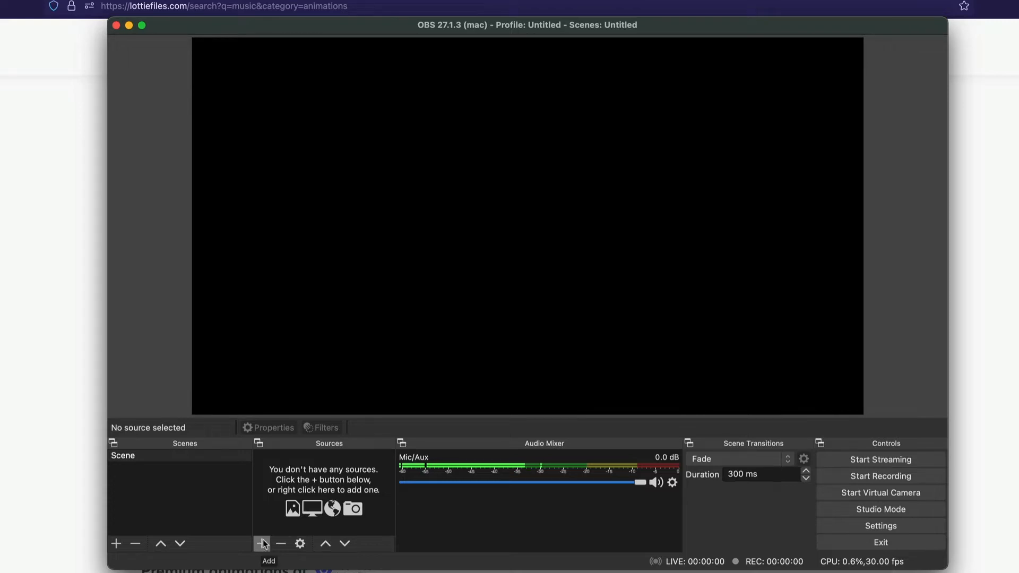
- Add a Video Capture Device source named BlackMagic
left_click(262, 544)
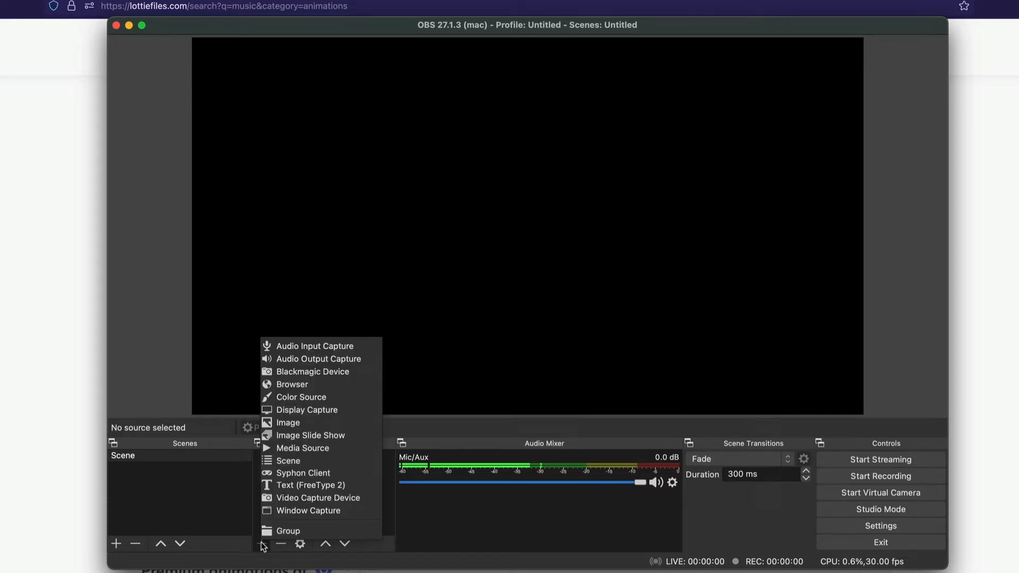
mouse_move(319, 498)
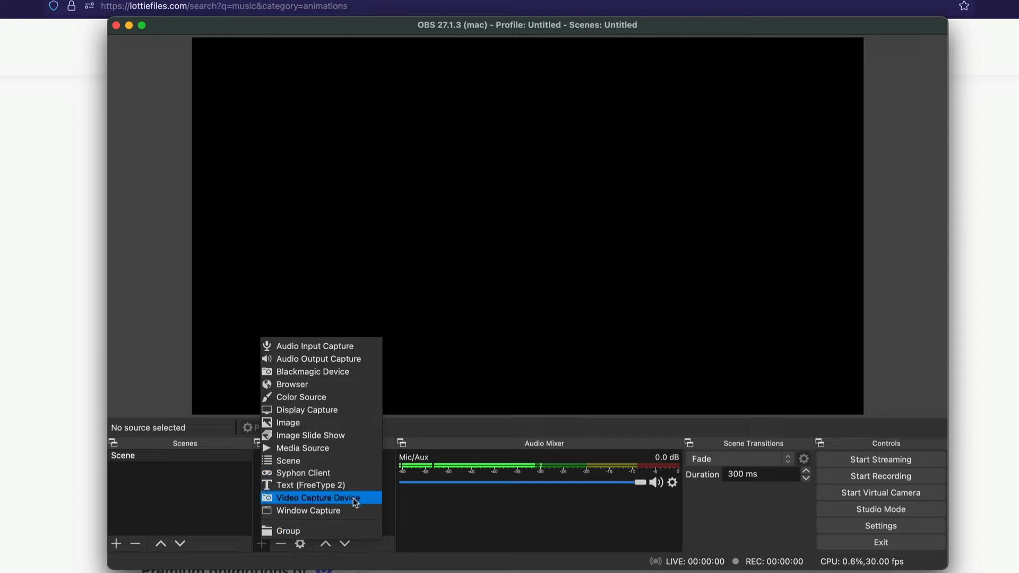
left_click(317, 498)
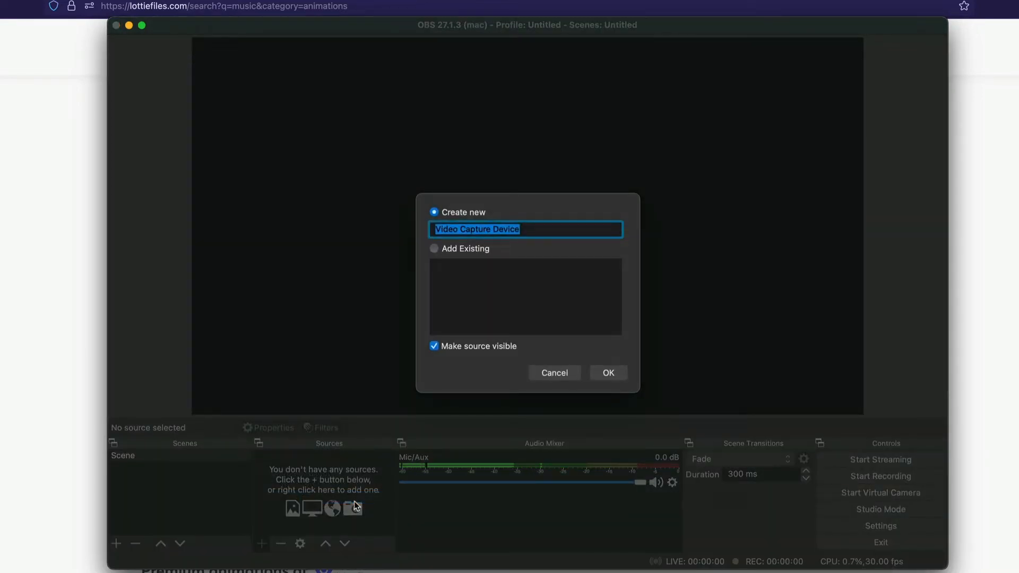
type("Blac")
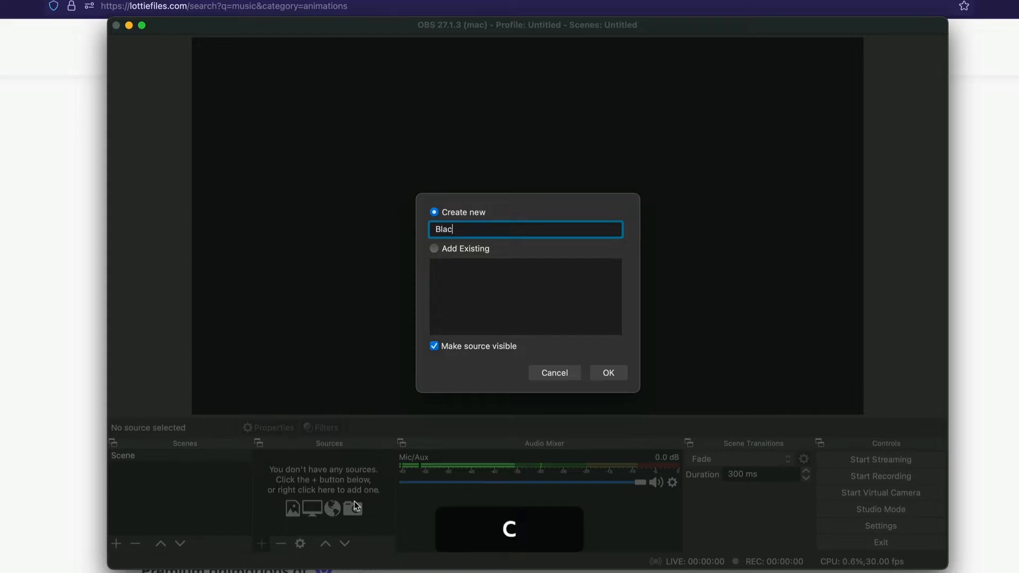
type("kMagic")
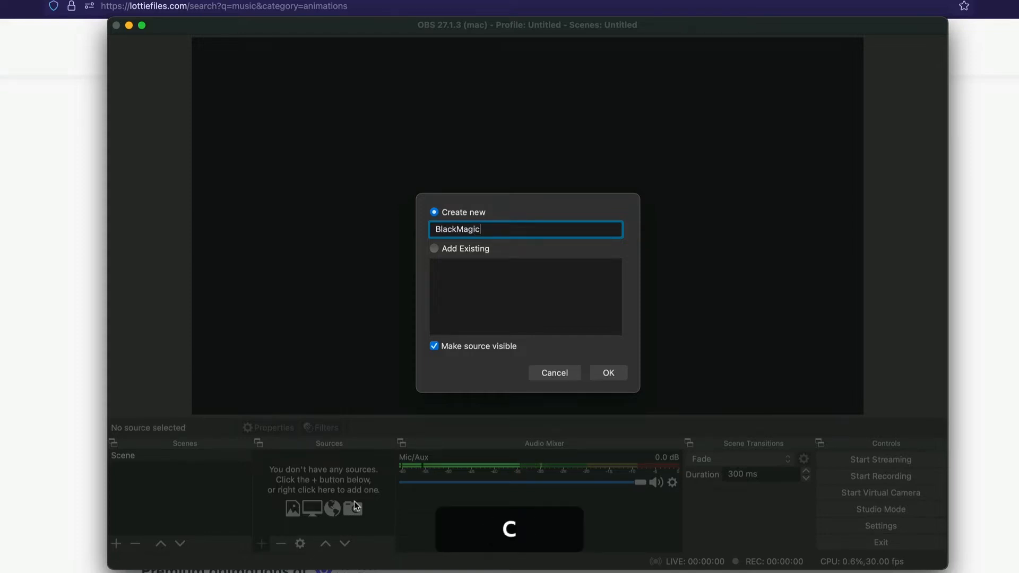
left_click(608, 373)
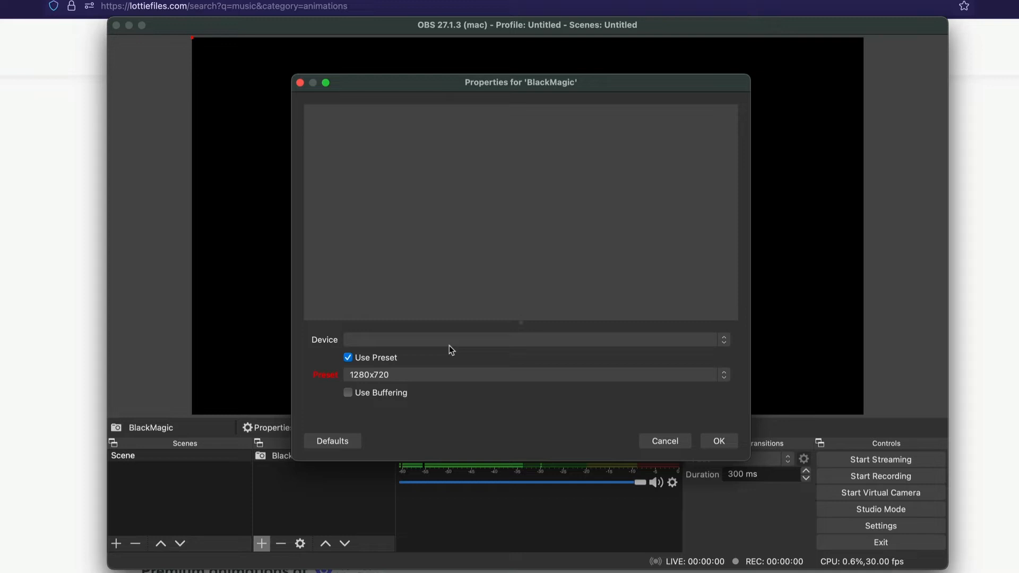
- Set its device to Blackmagic Design with the High preset and confirm
left_click(532, 340)
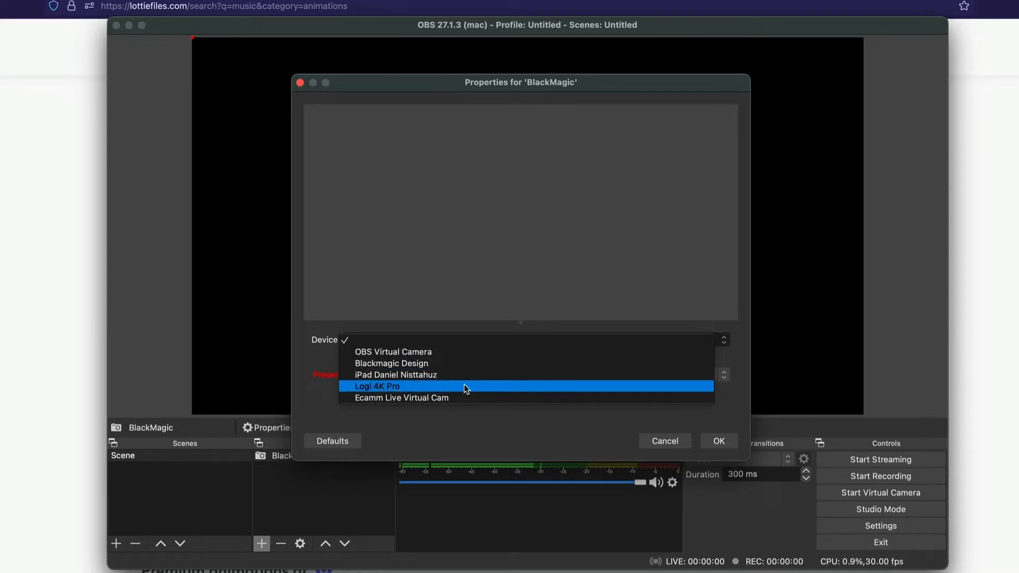
mouse_move(425, 363)
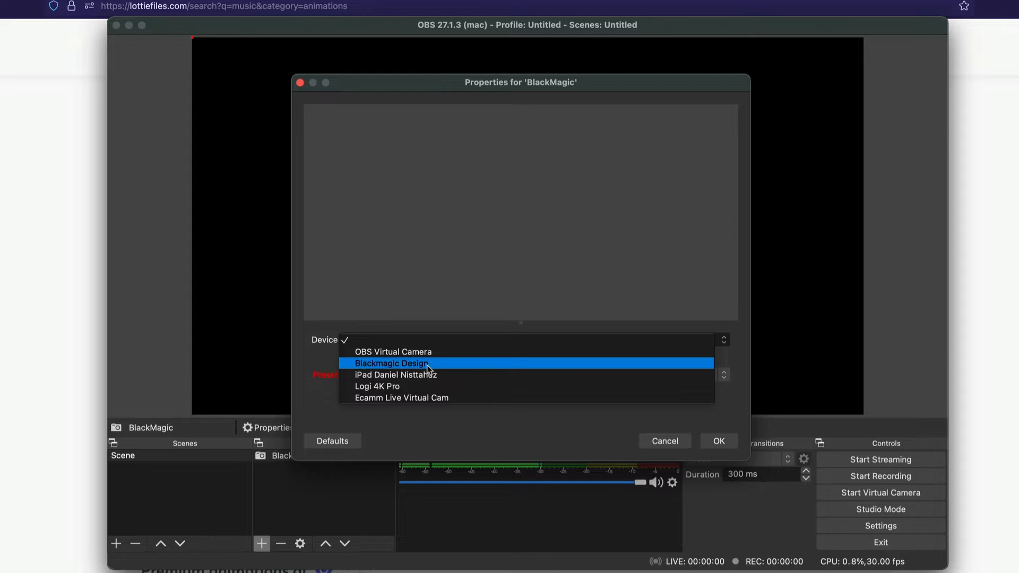
left_click(392, 363)
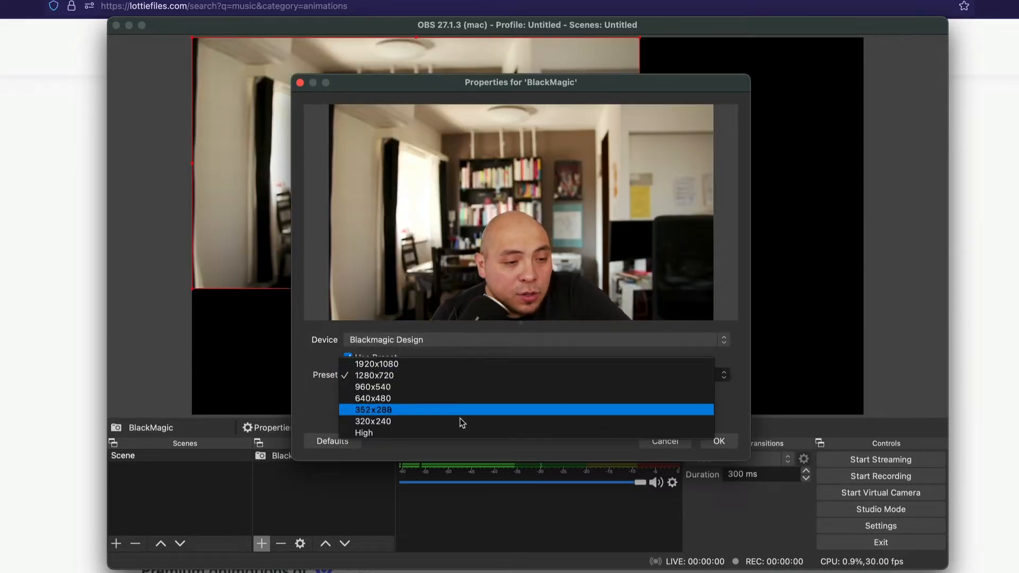
left_click(365, 433)
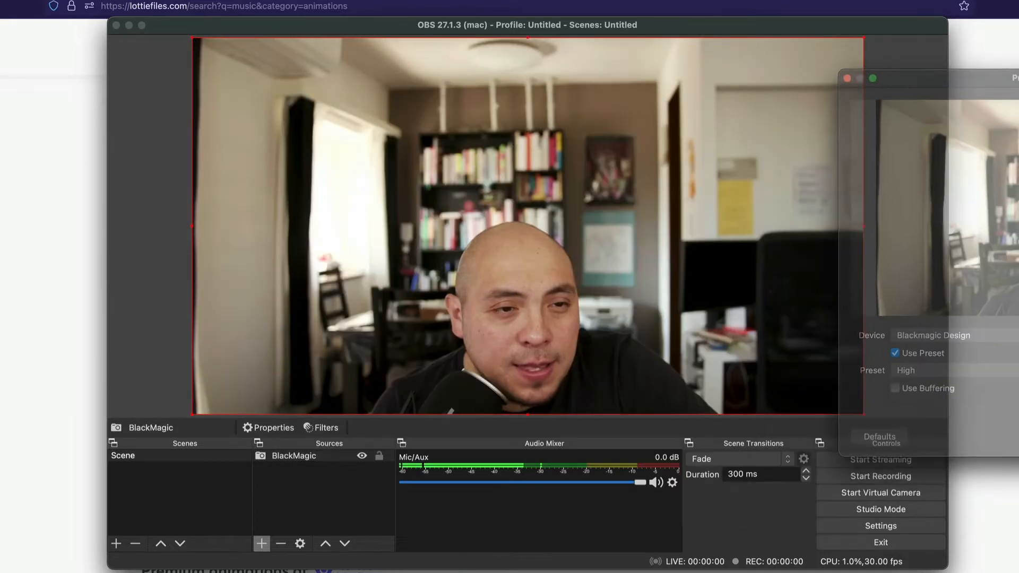
left_click(847, 78)
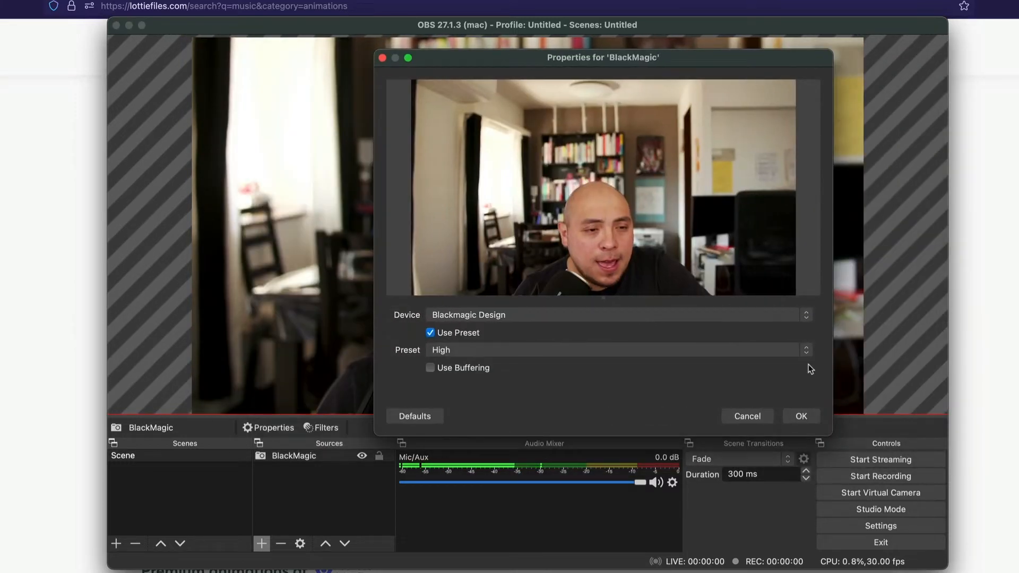
left_click(801, 416)
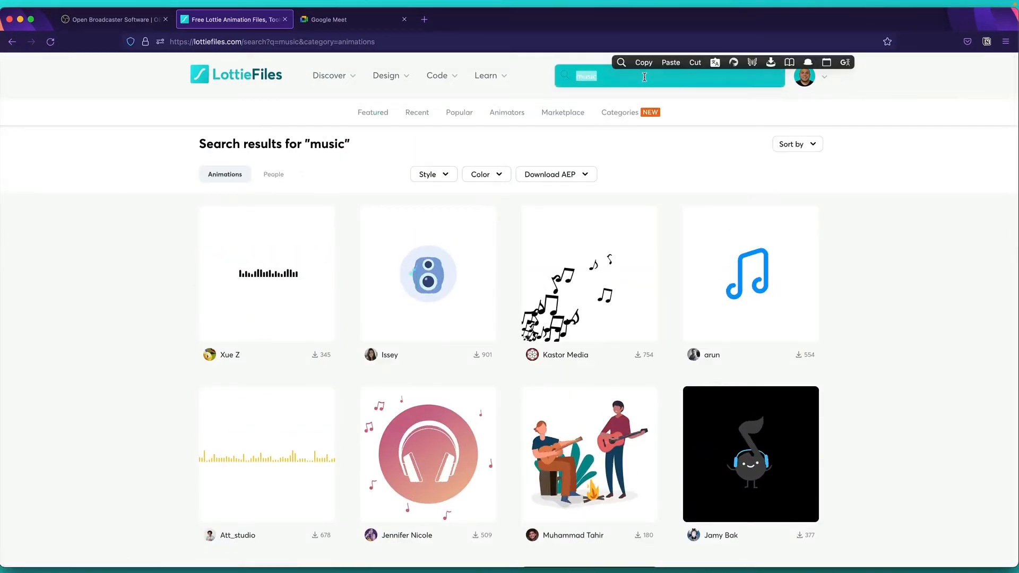
- Search LottieFiles for 'lottie' and open the LottieFiles Logo Animation
type("lottie")
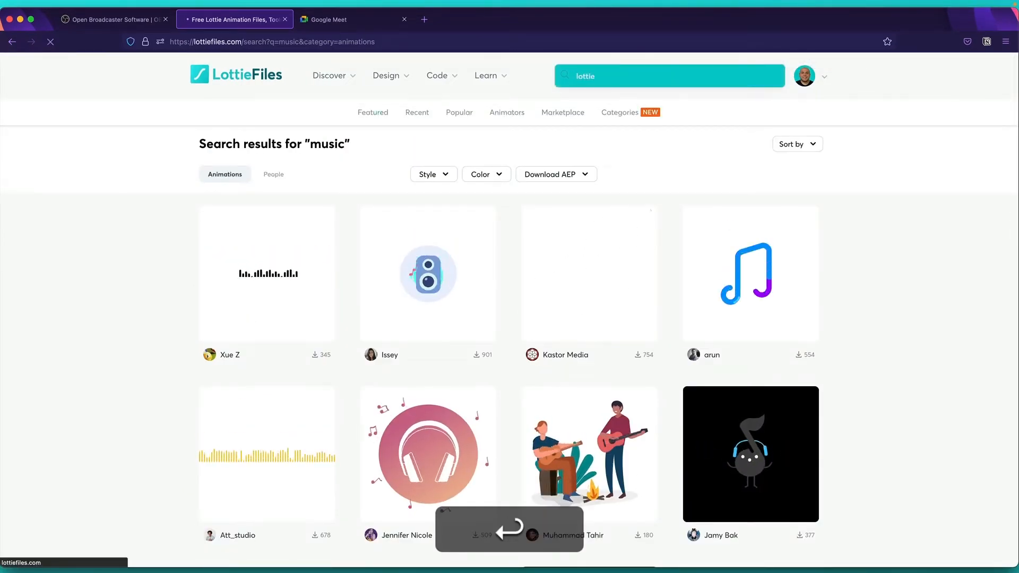
key("Return")
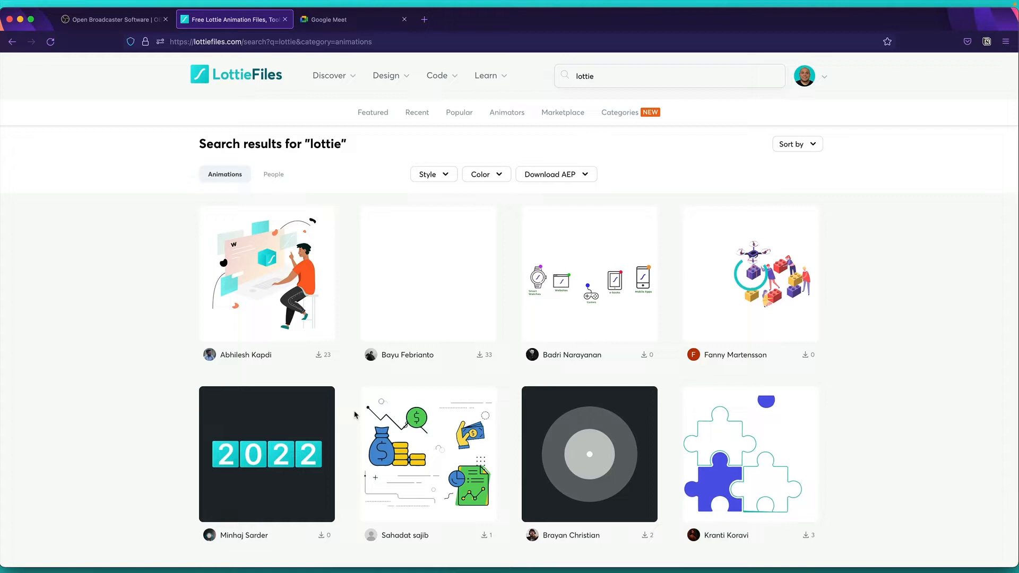
scroll("down", 3)
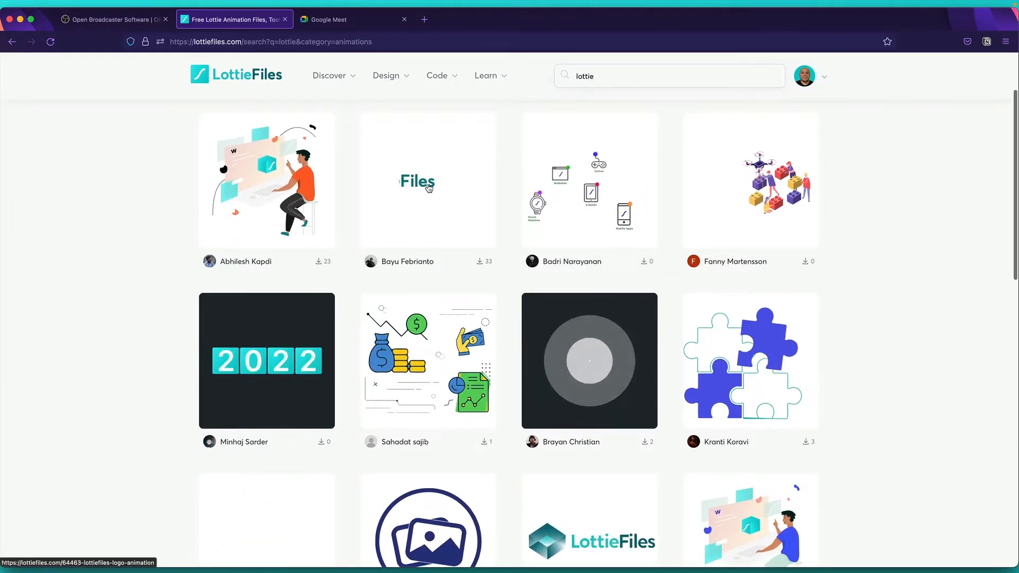
left_click(428, 180)
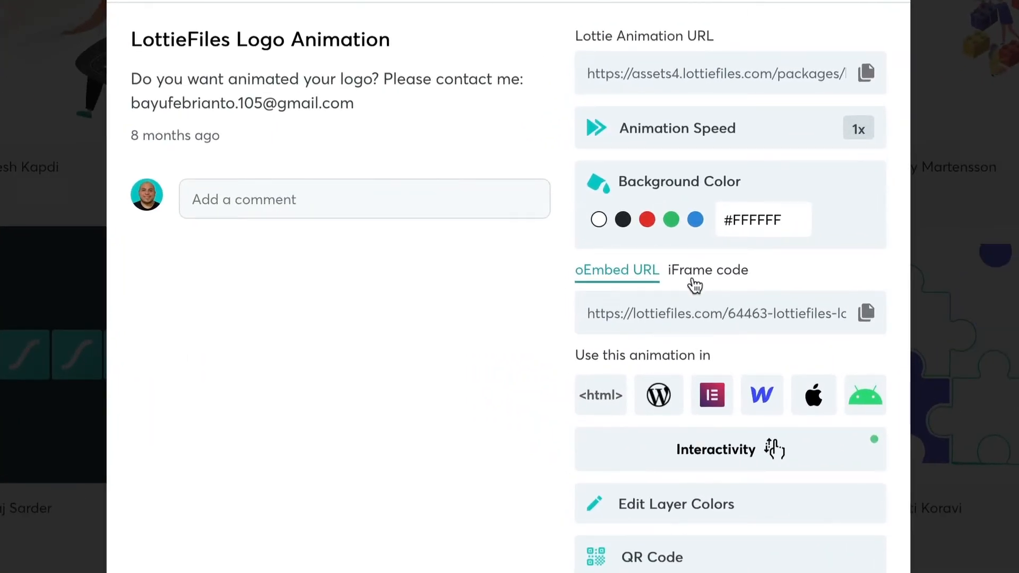
- Copy the logo animation's iFrame embed code
left_click(709, 270)
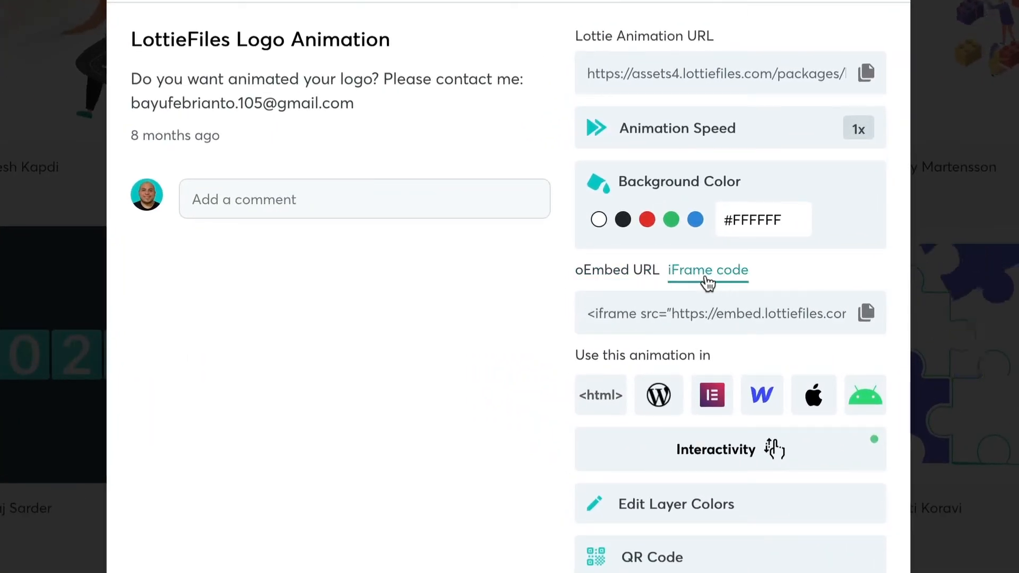
left_click(866, 312)
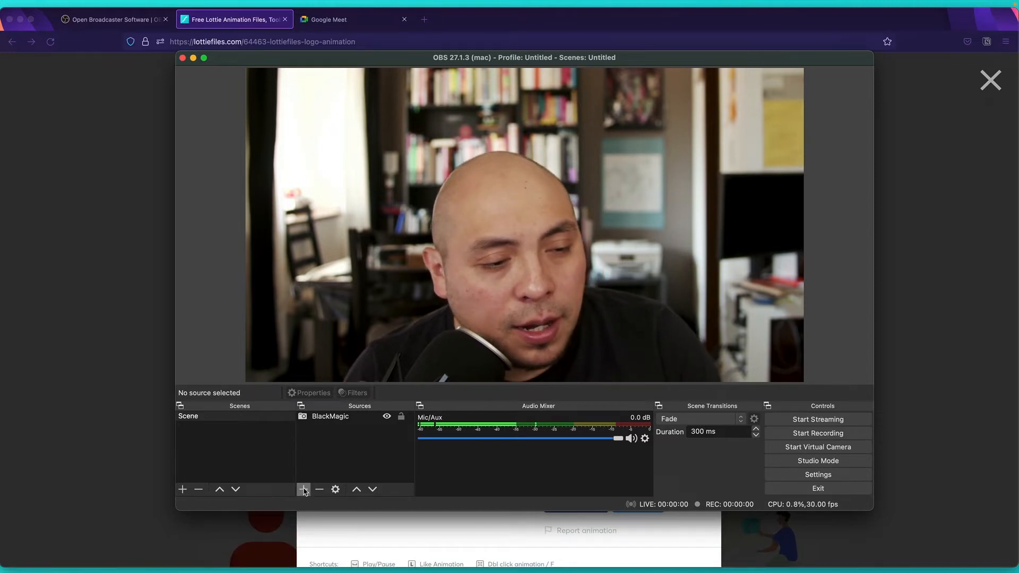
- Add a Browser source named LottieFiles Logo
left_click(303, 490)
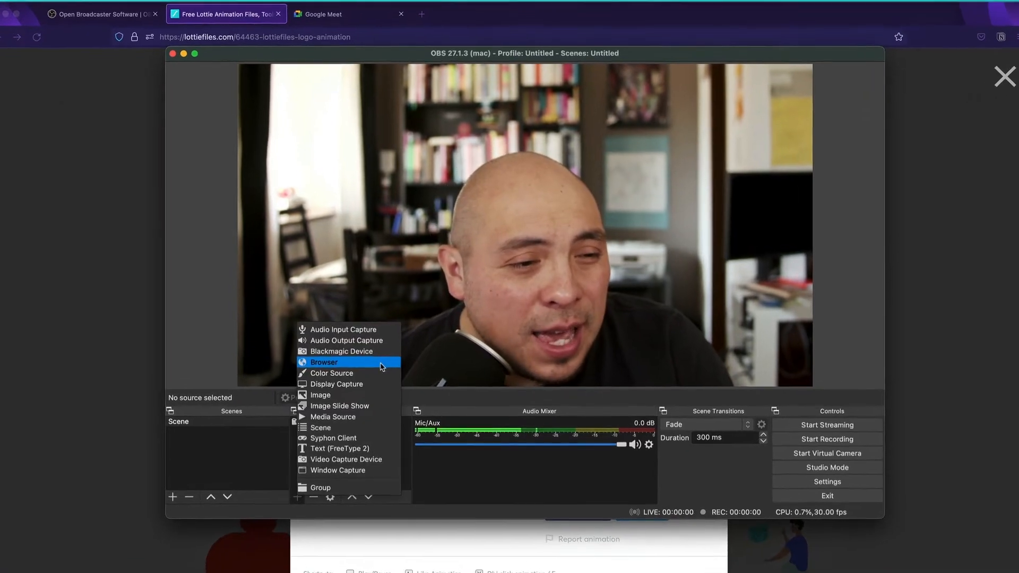
left_click(324, 362)
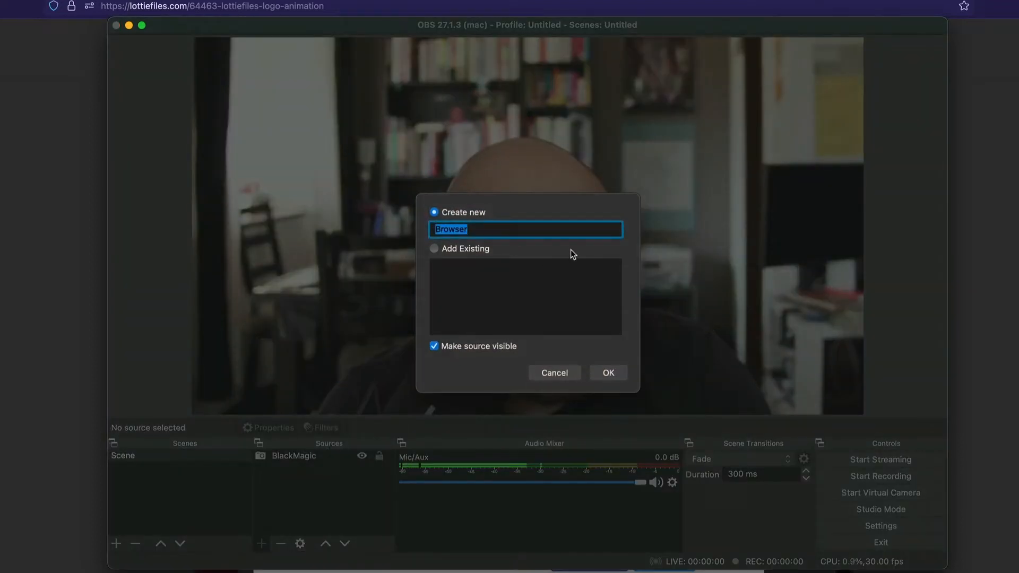
type("L")
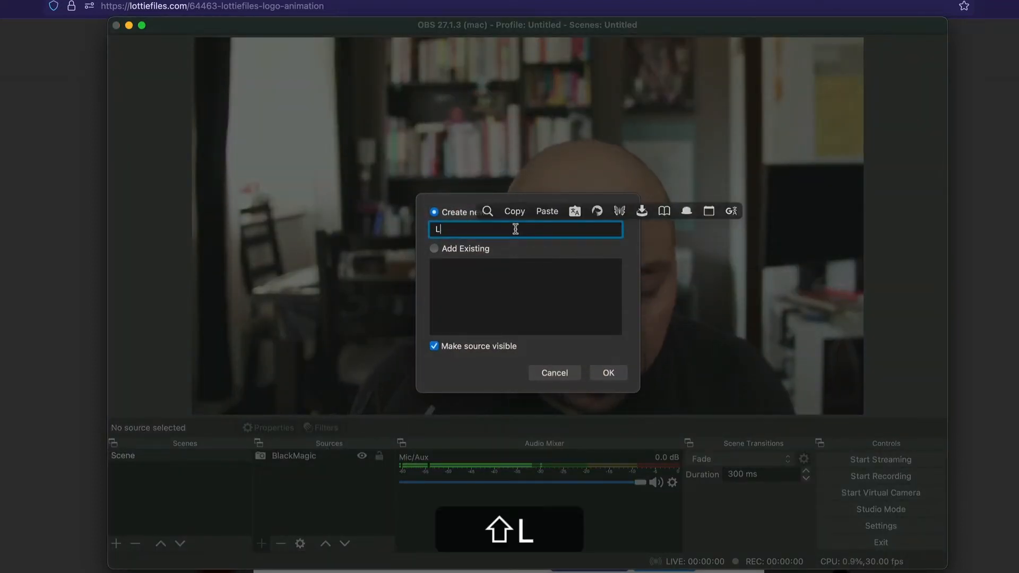
type("ottieFiles Logo")
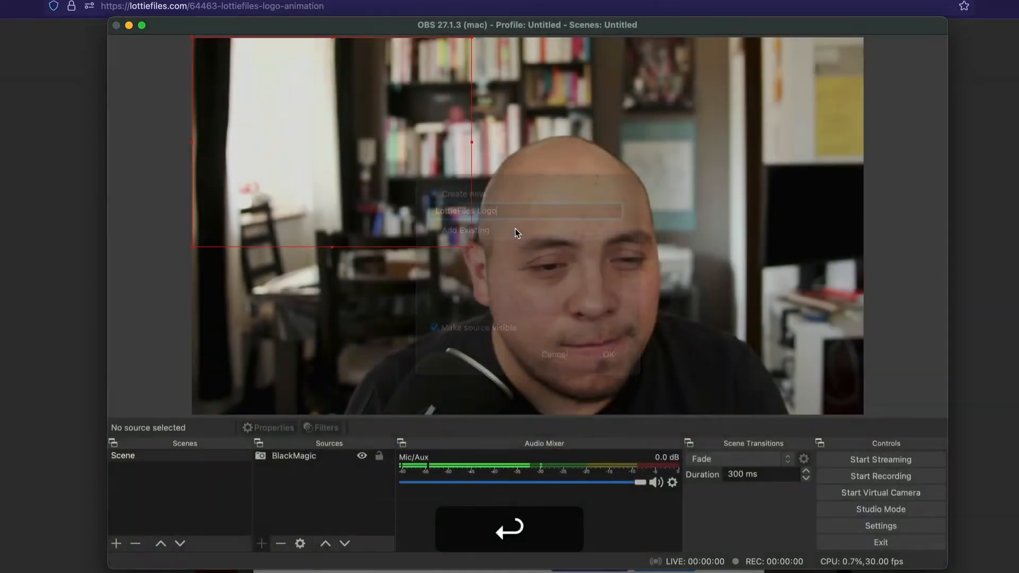
left_click(607, 355)
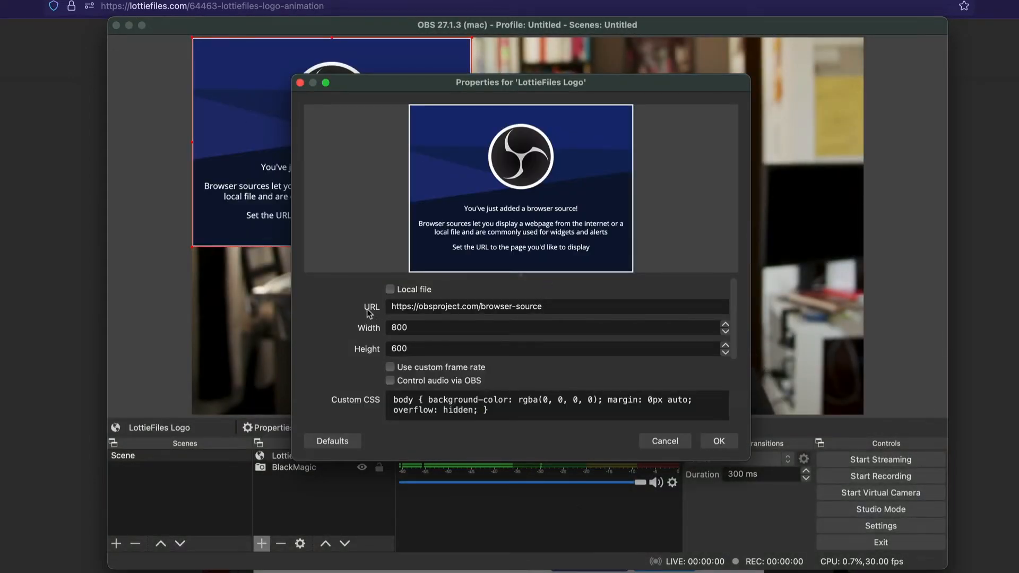
mouse_move(376, 316)
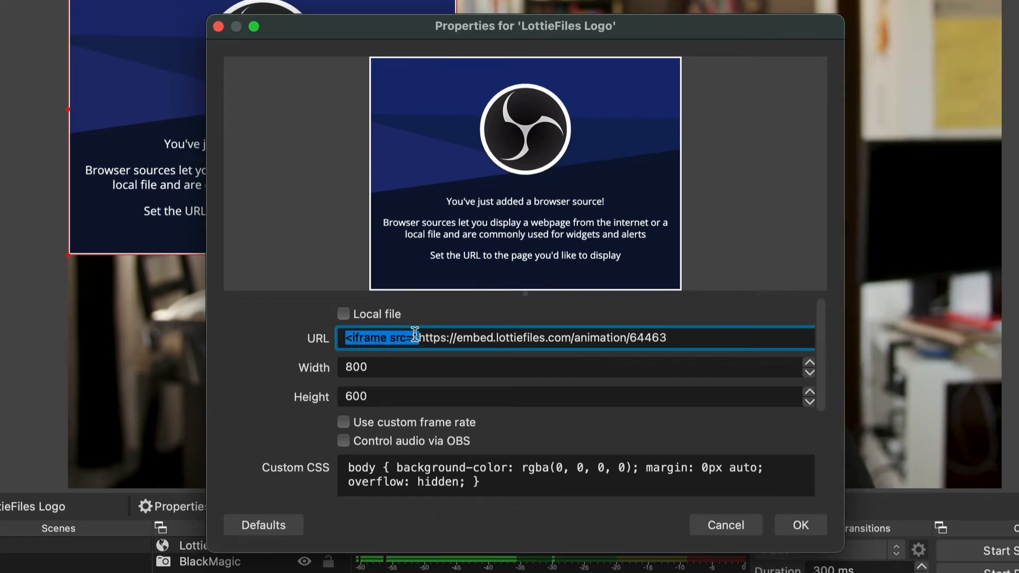
- Point the source at the embed.lottiefiles.com URL and resize the logo in the top-left corner
key("backspace")
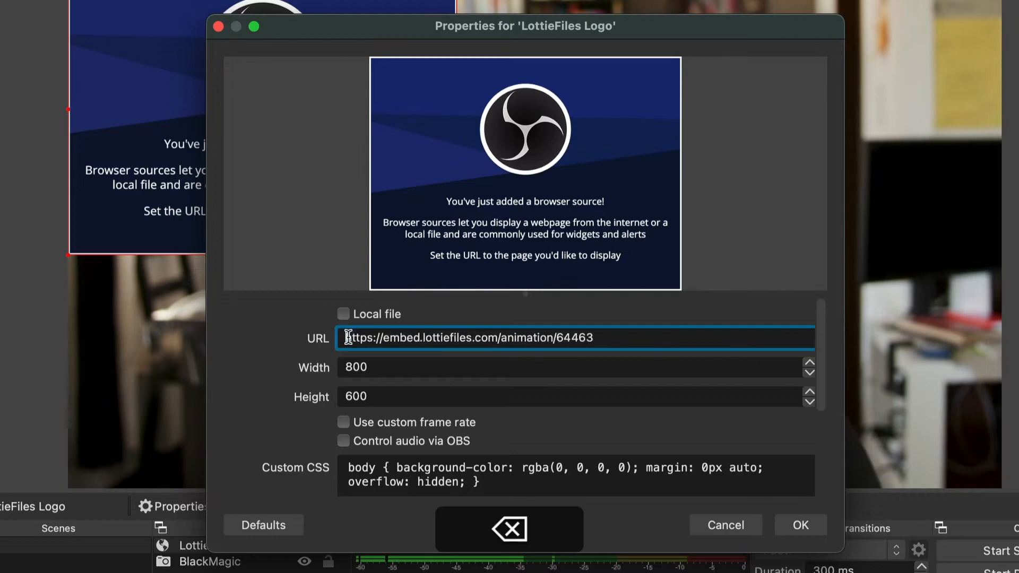
left_click(800, 524)
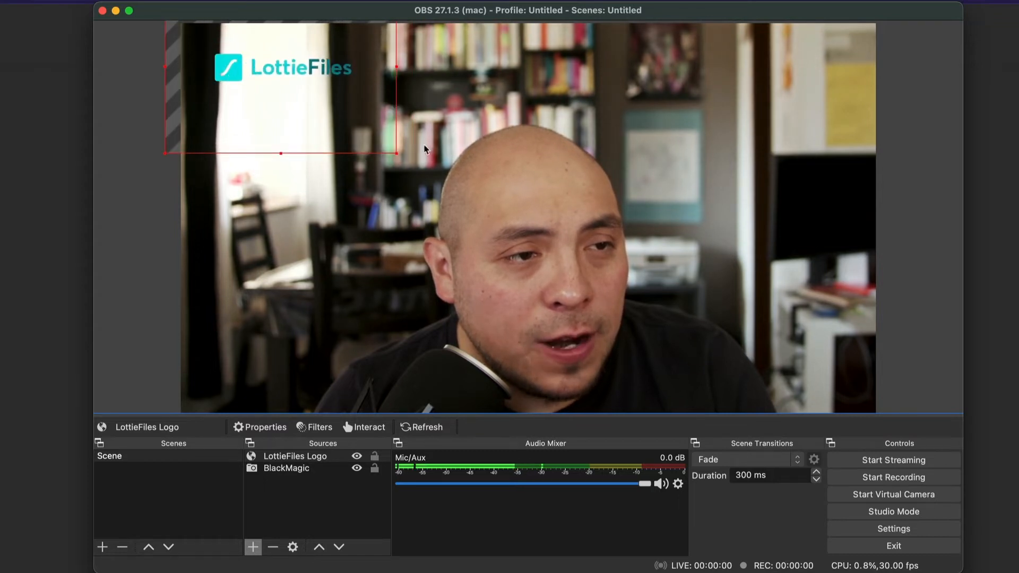
left_click_drag(281, 67, 233, 80)
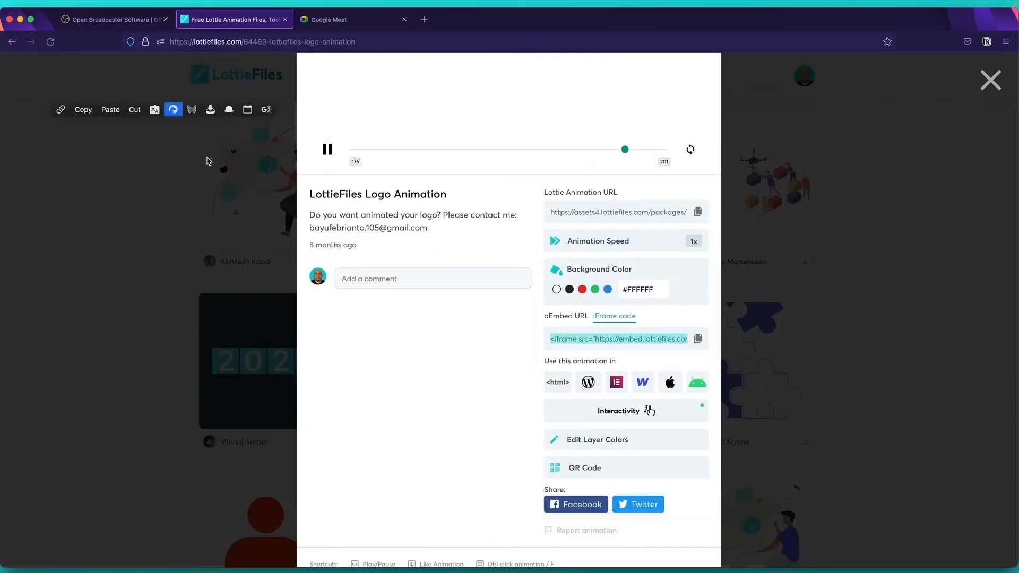
- Search LottieFiles for 'live' and open the Live cairon animation from page 3
left_click(989, 79)
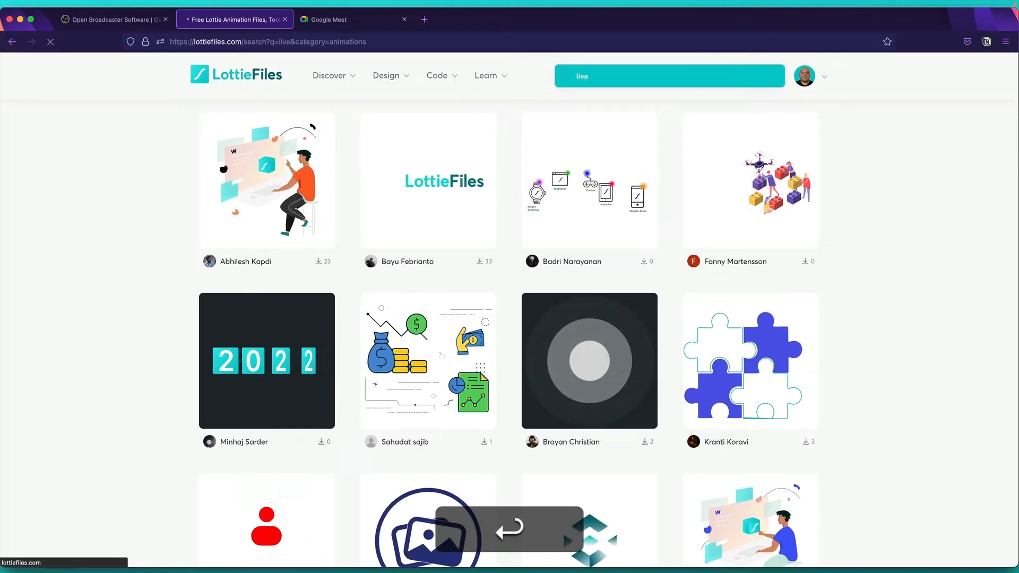
key("Return")
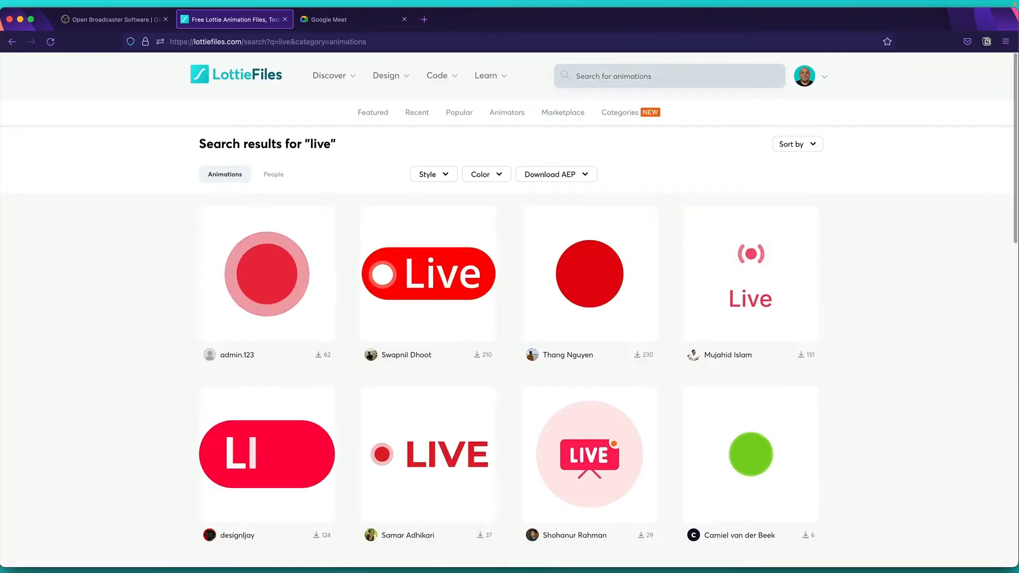
scroll("down", 3)
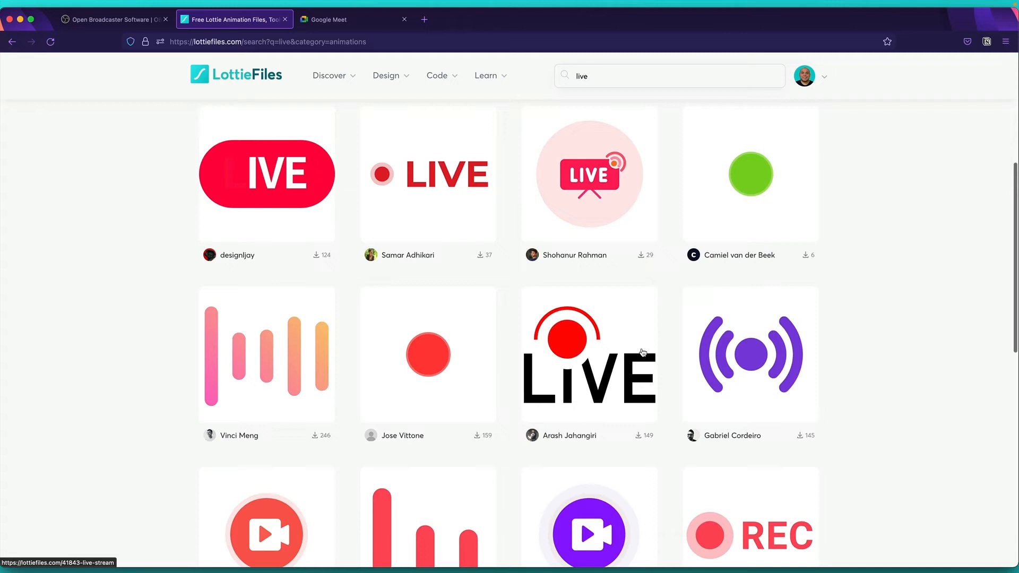
left_click(487, 376)
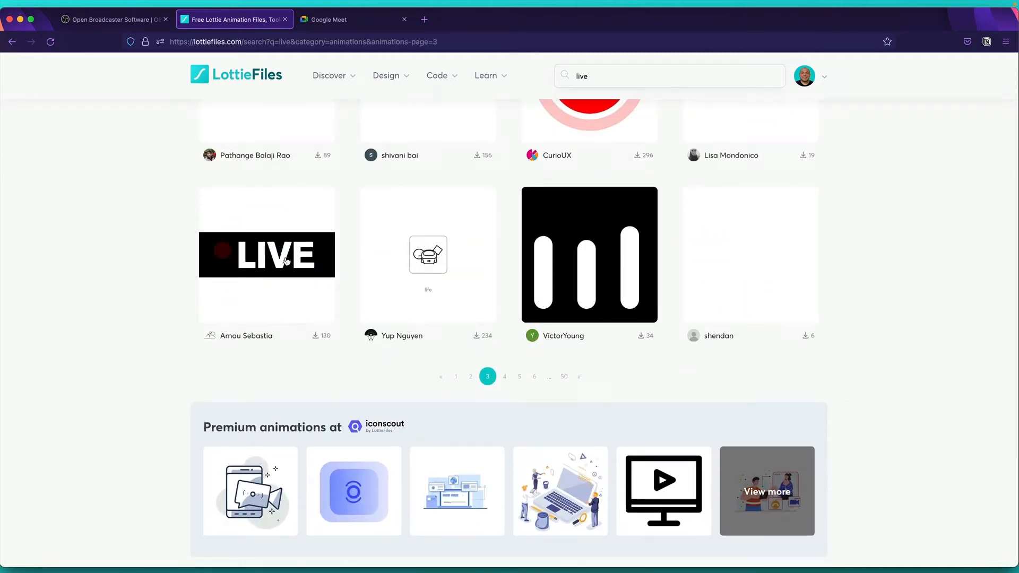
left_click(267, 254)
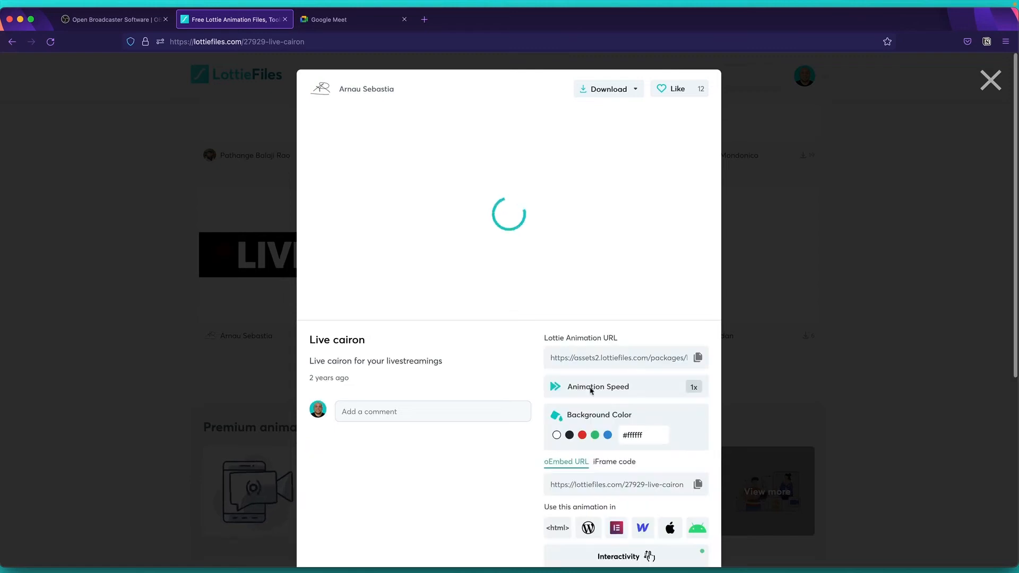
- Copy the Live cairon animation's iFrame embed code
scroll("down", 3)
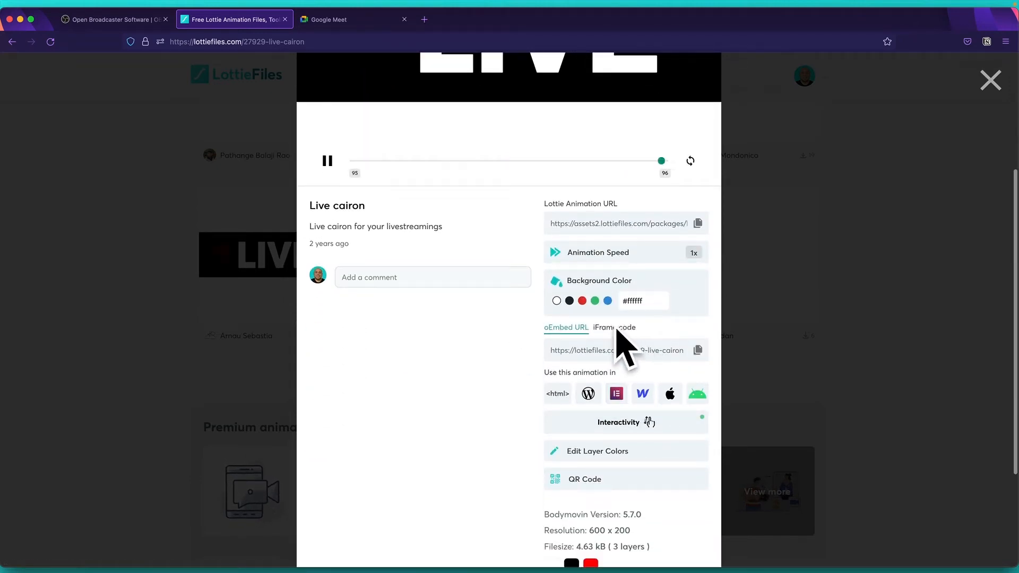
left_click(613, 328)
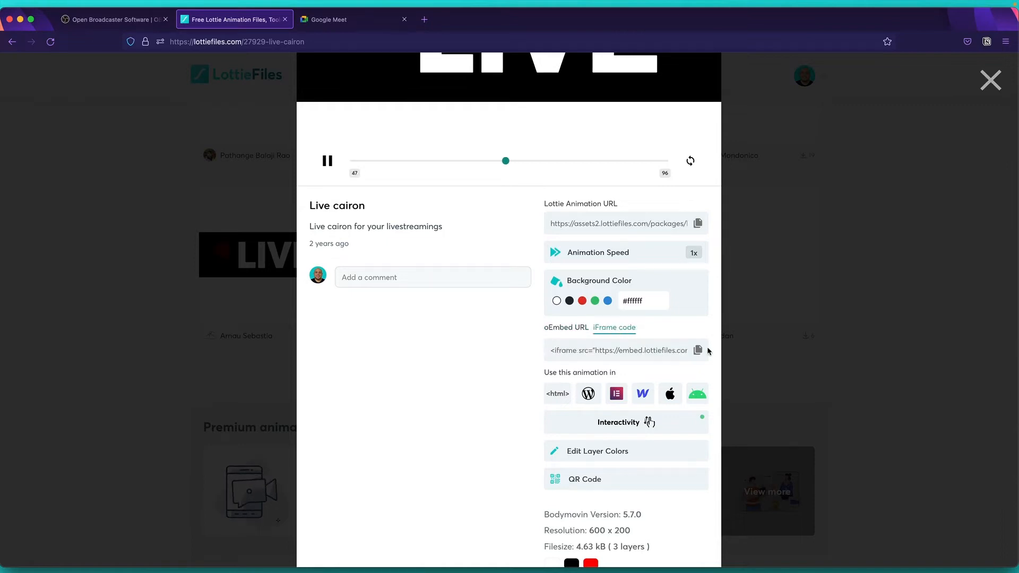
left_click(697, 350)
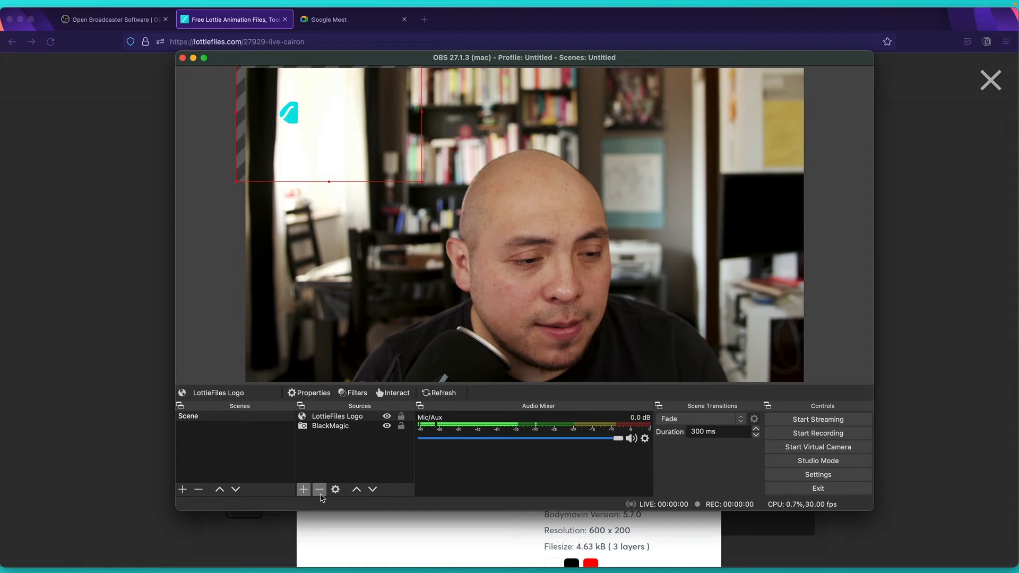
mouse_move(319, 489)
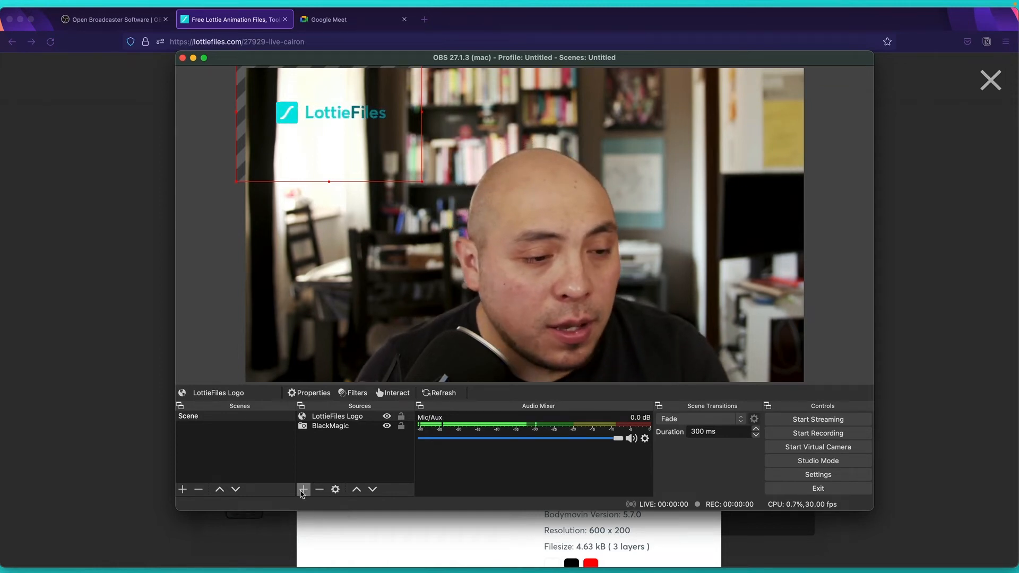
- Add a Browser source named LIVE Animation
left_click(302, 490)
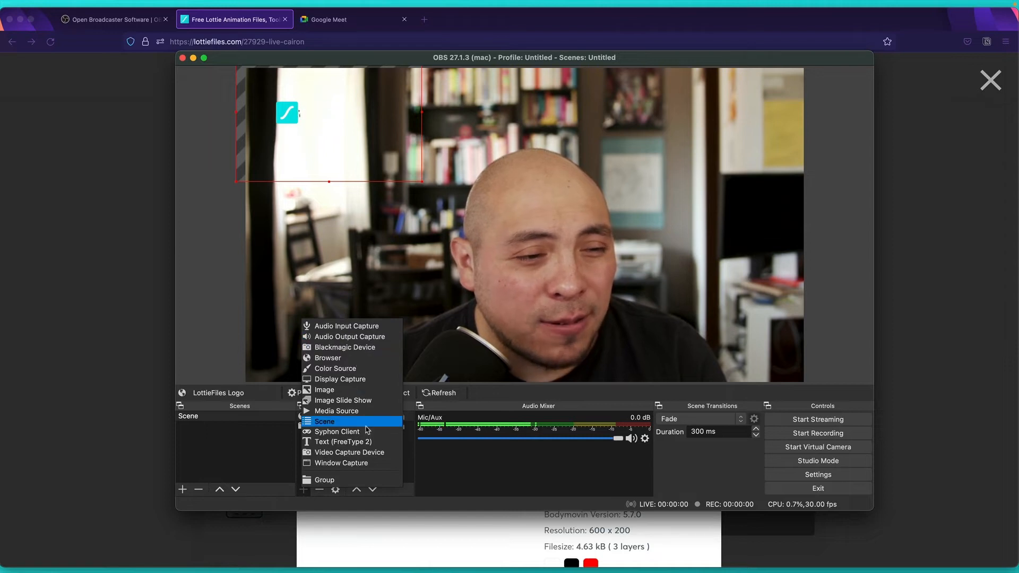
mouse_move(343, 400)
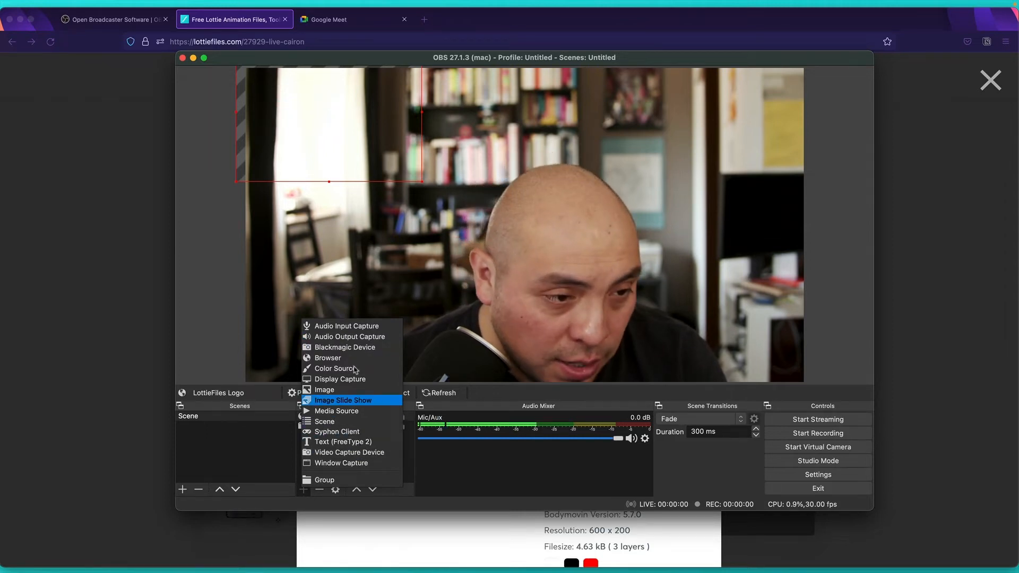
left_click(328, 358)
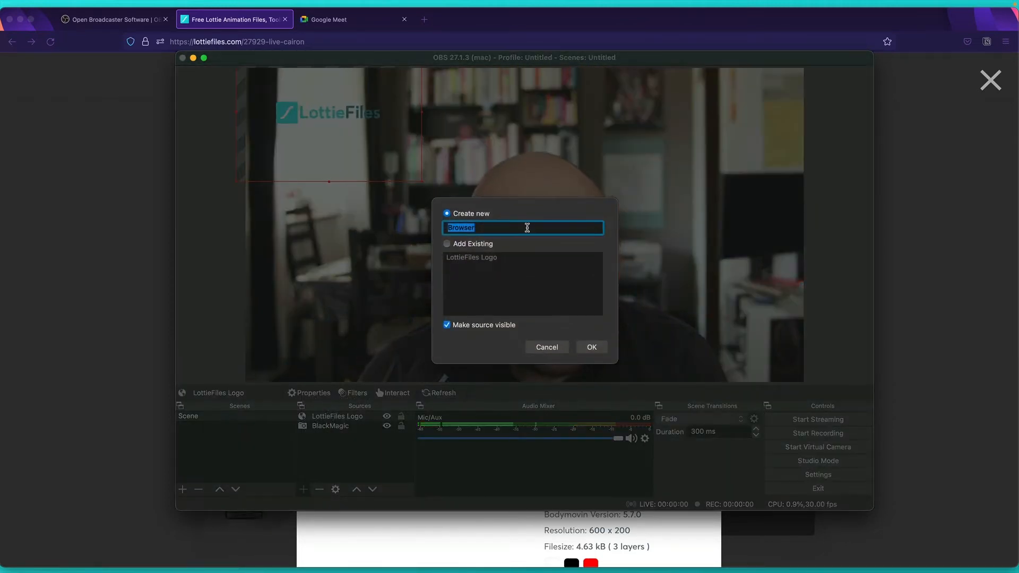
type("LIV")
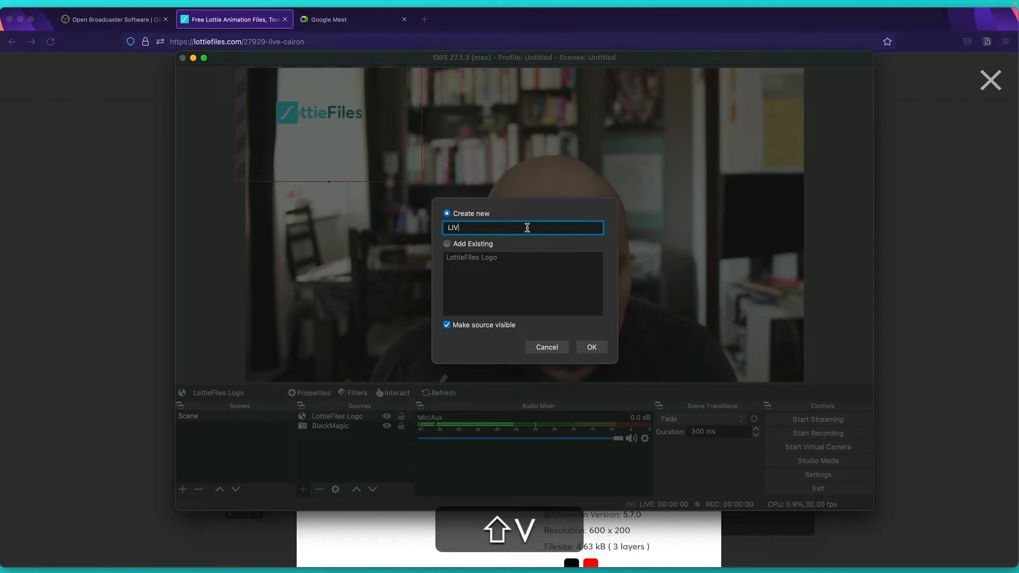
type("E Animati")
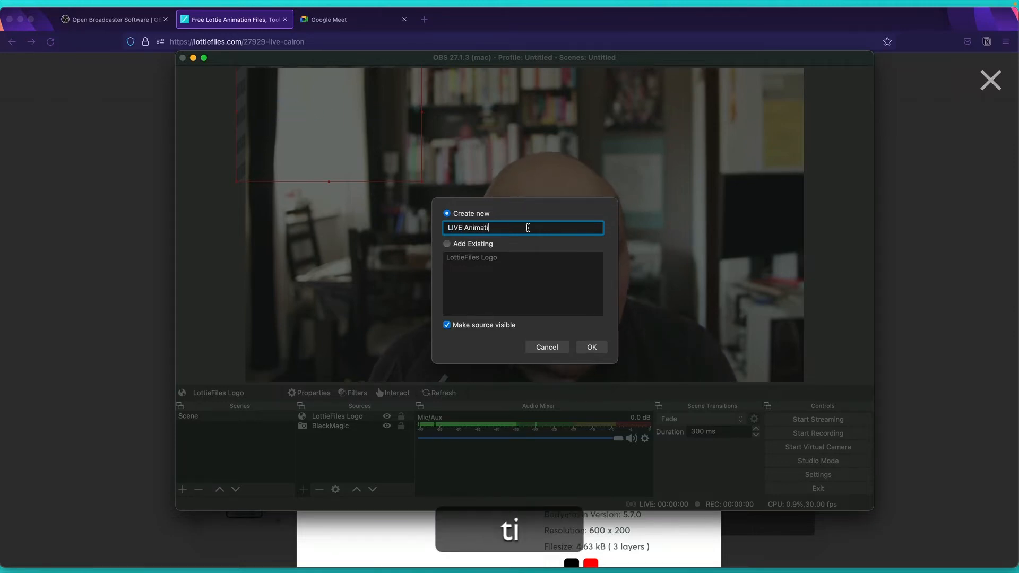
left_click(591, 347)
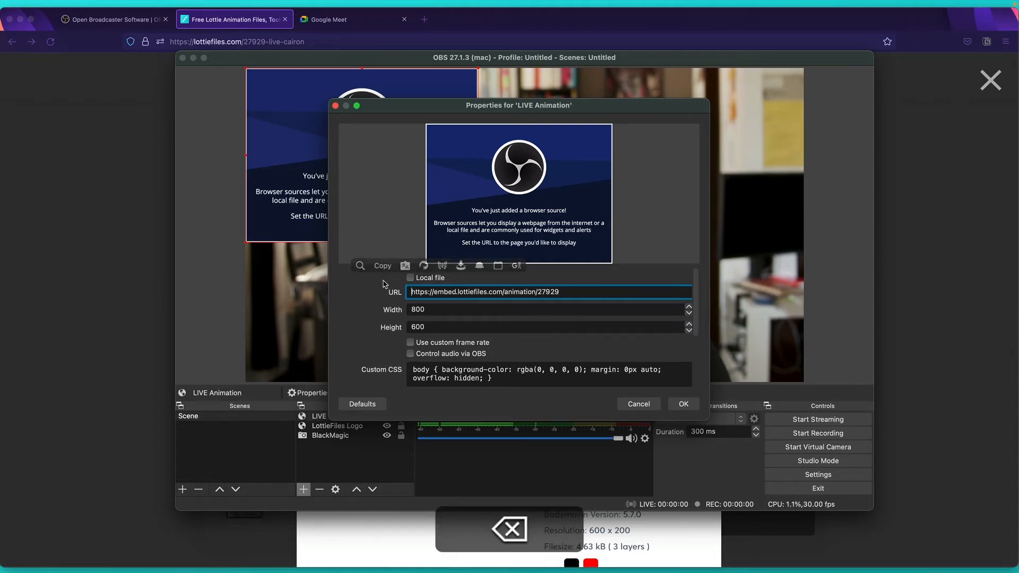
- Apply the embed.lottiefiles.com/animation/27929 URL to the LIVE Animation source
left_click(683, 403)
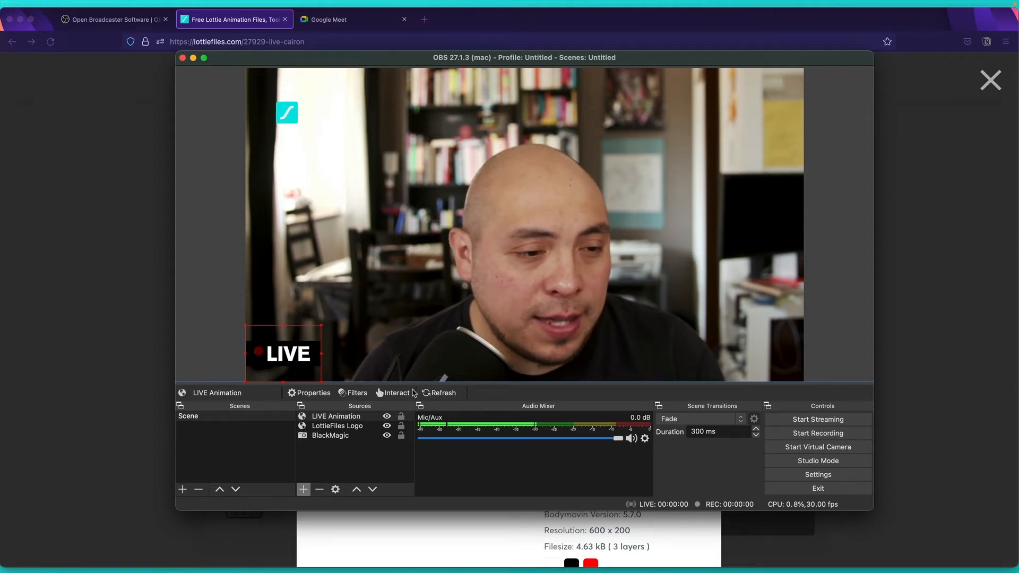
- Place LIVE bottom-left and stack the logo and LIVE overlays above the BlackMagic camera
left_click(331, 435)
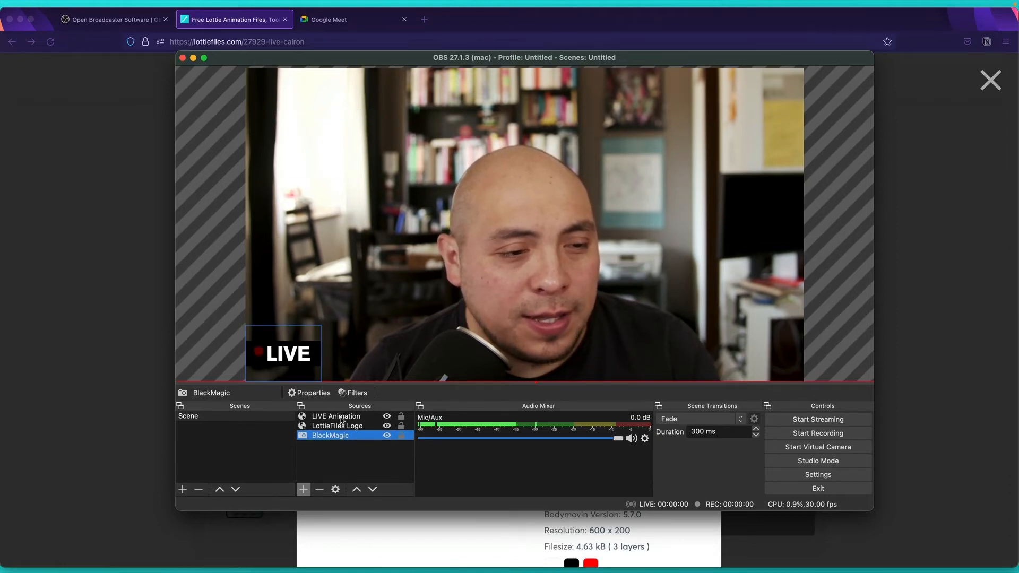
left_click(337, 426)
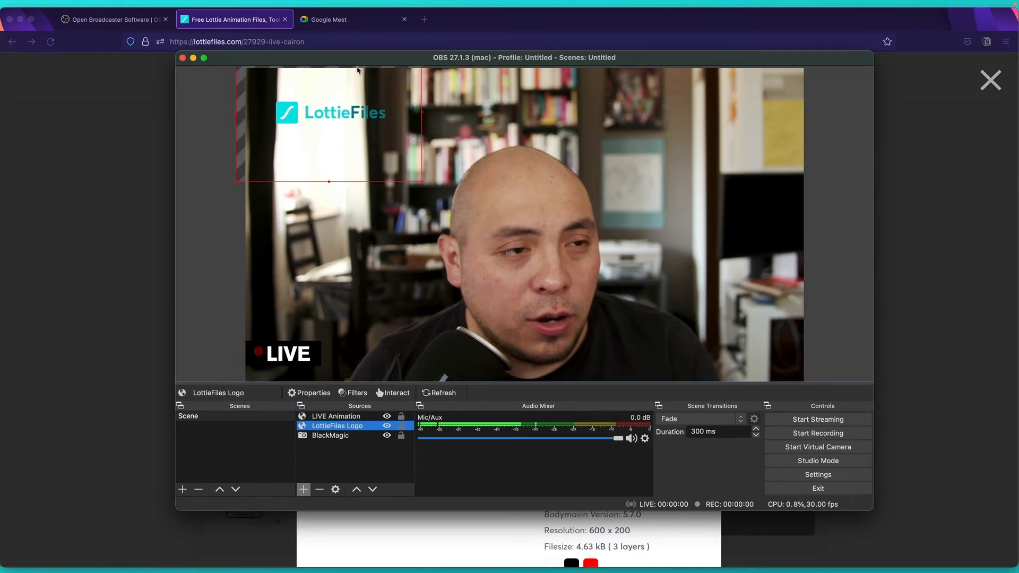
left_click(330, 436)
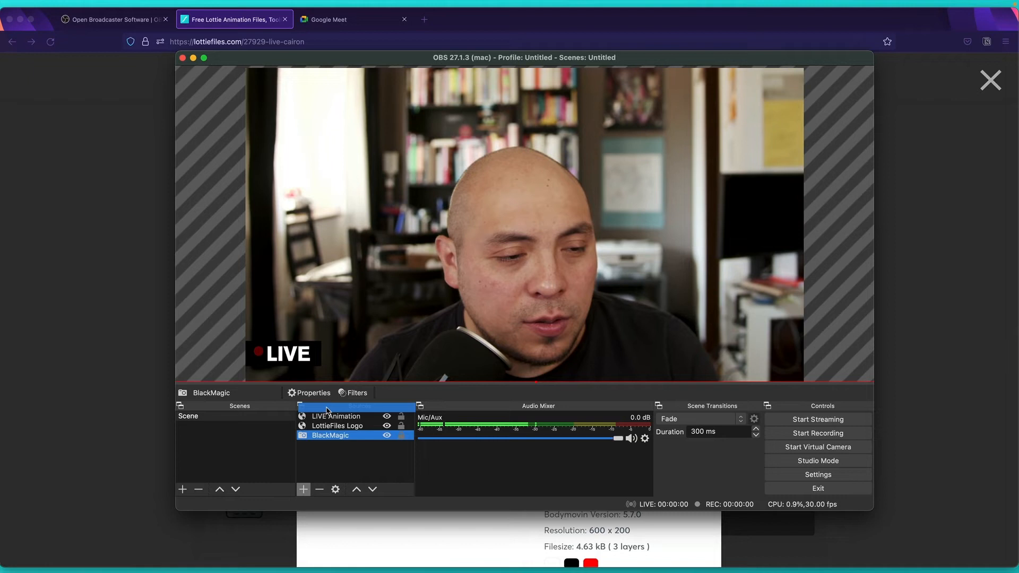
left_click(337, 425)
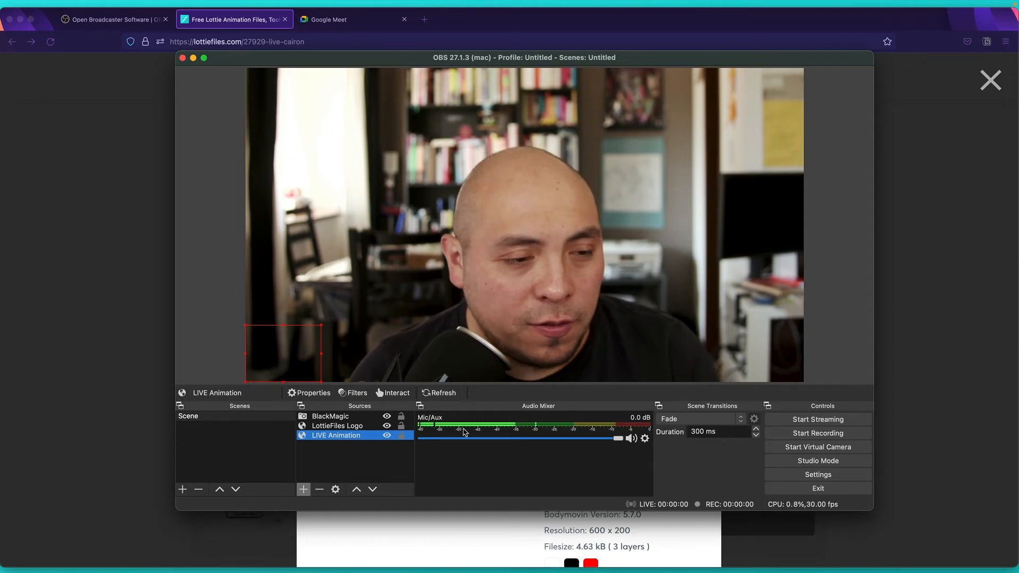
left_click(330, 436)
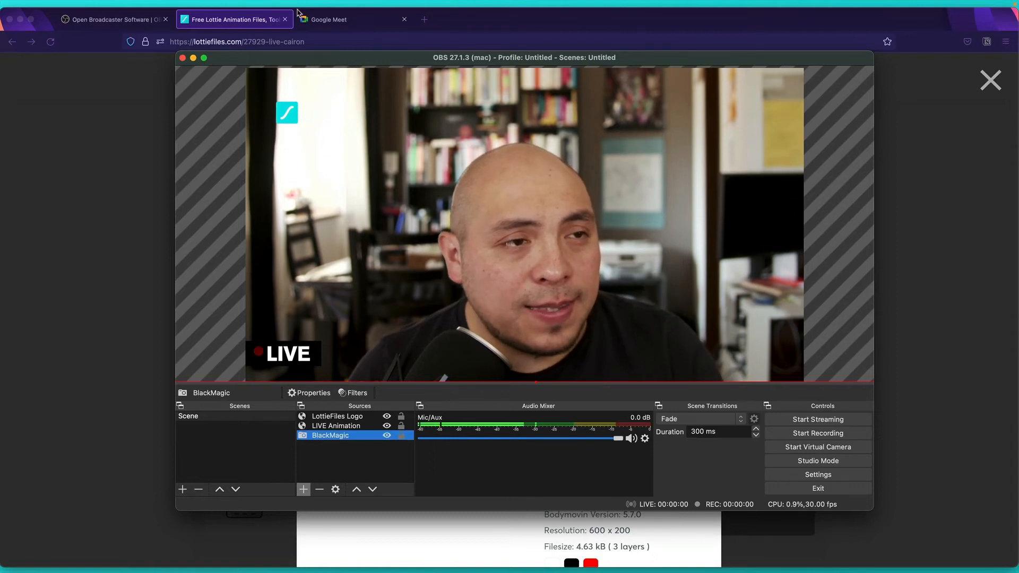
left_click(990, 80)
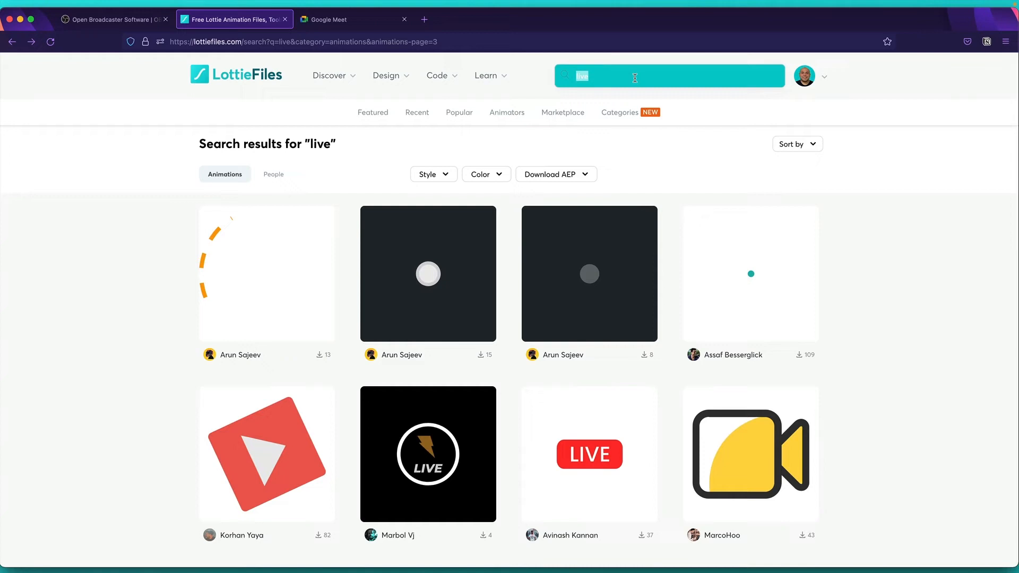
- Search LottieFiles for 'subscribe' animations and browse the results
type("subsc")
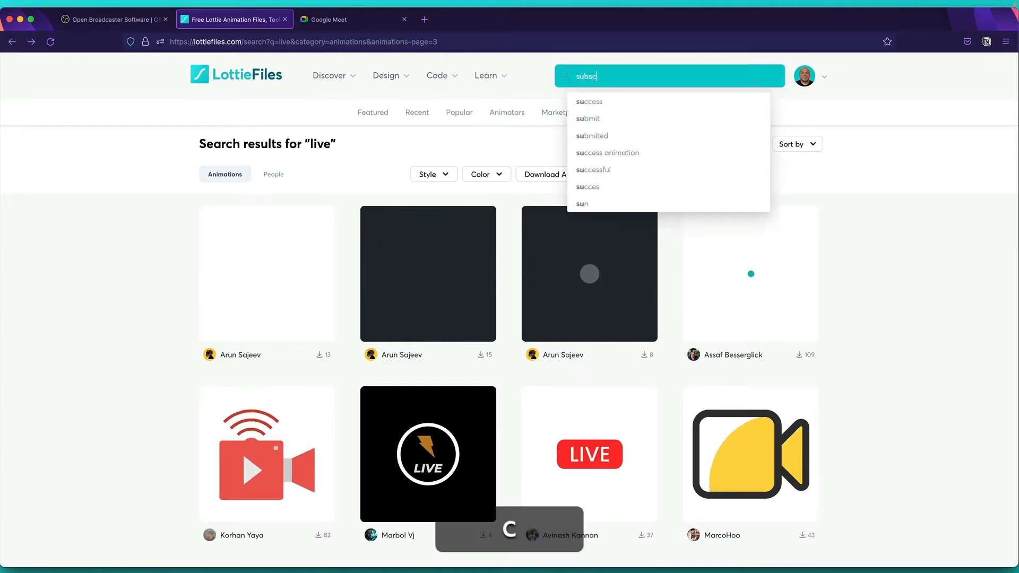
key("Return")
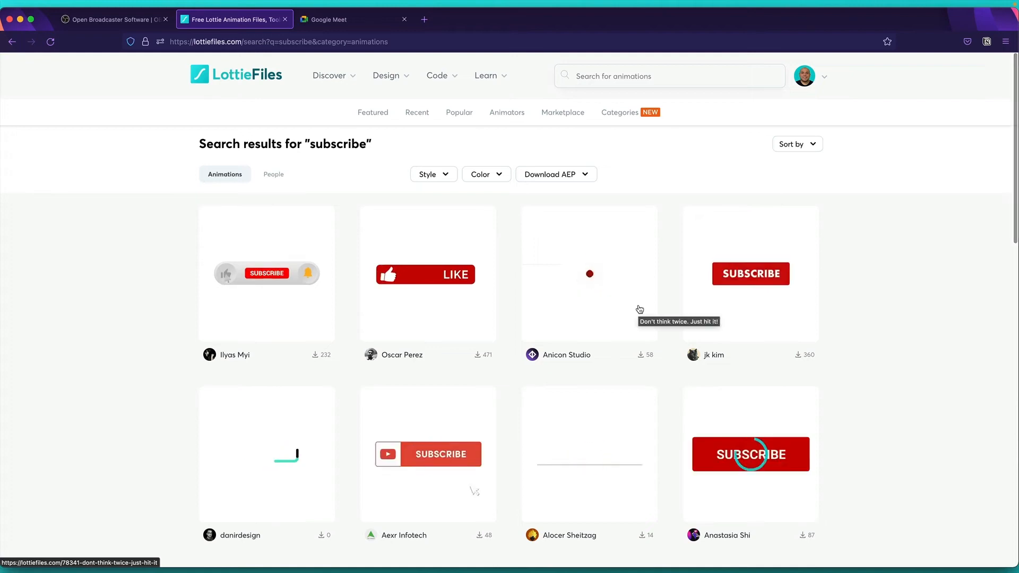
scroll("down", 3)
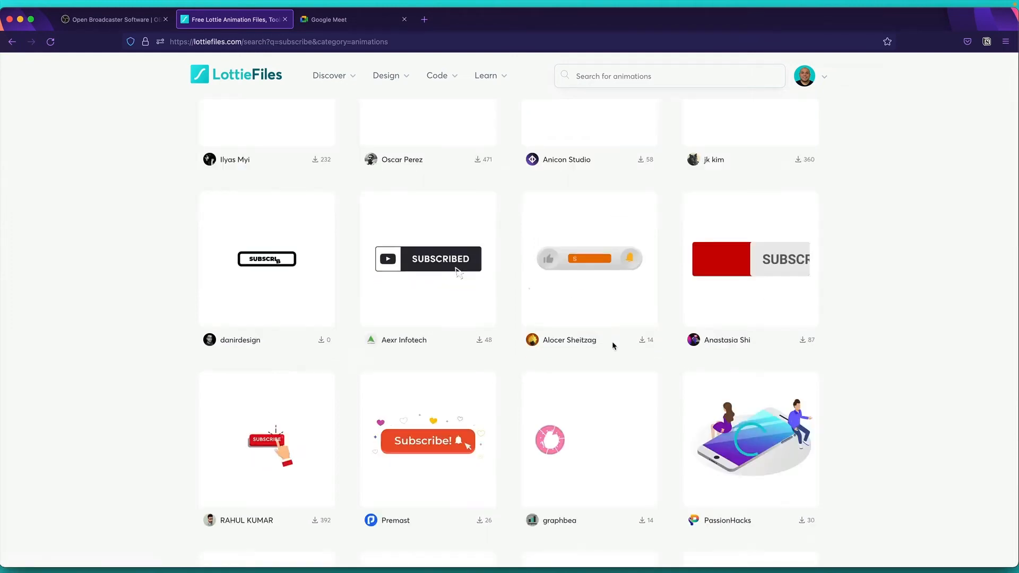
scroll("down", 3)
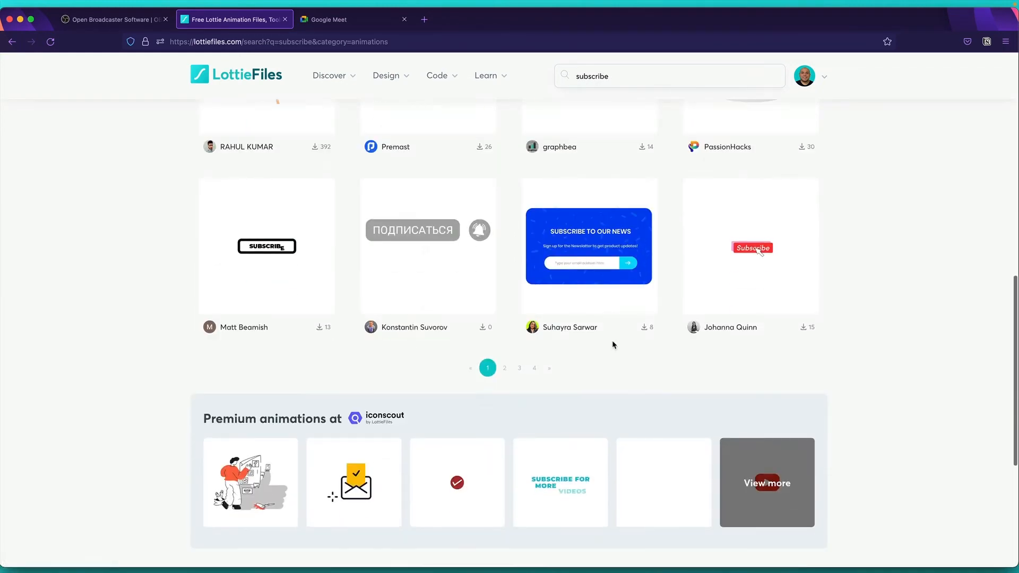
scroll("up", 3)
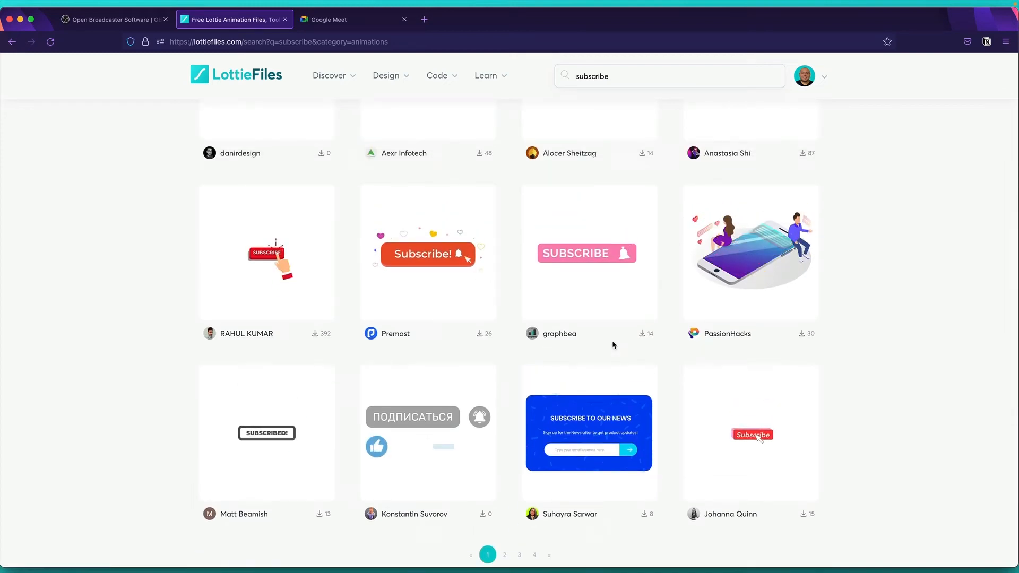
scroll("up", 3)
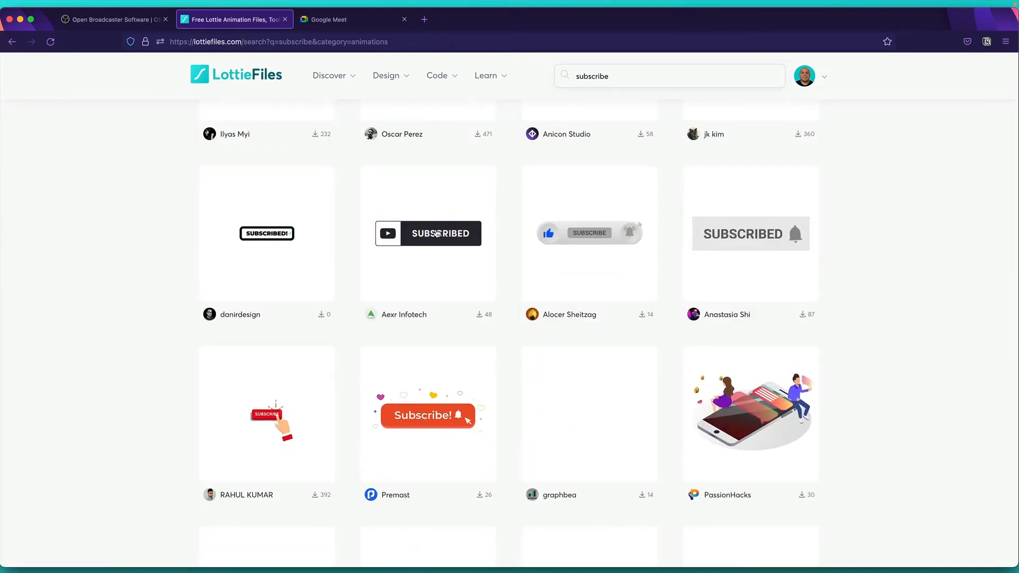
- Check YouTube Subscribe, then choose the bell Subscribe animation and show its iFrame embed code
left_click(427, 233)
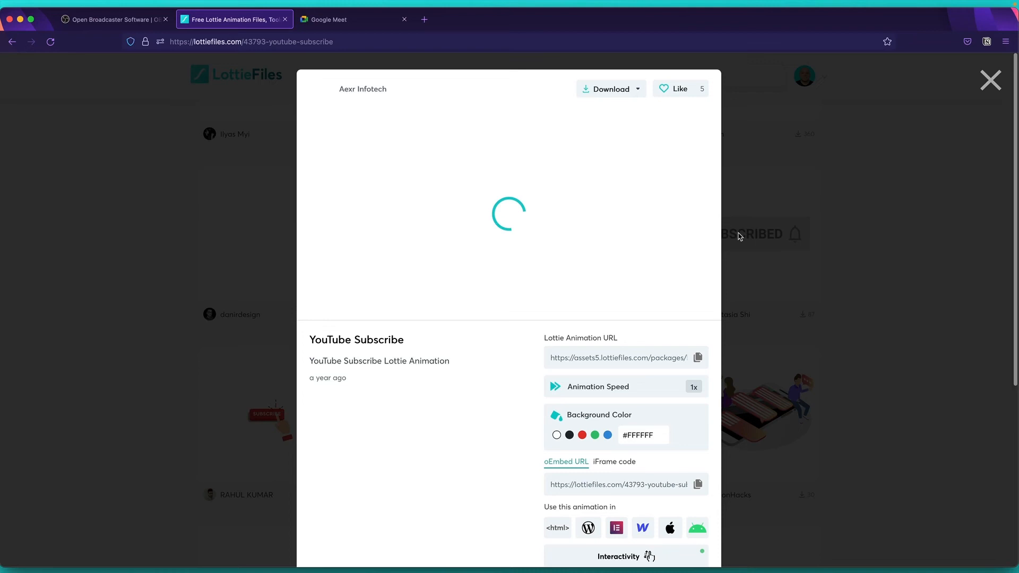
left_click(990, 80)
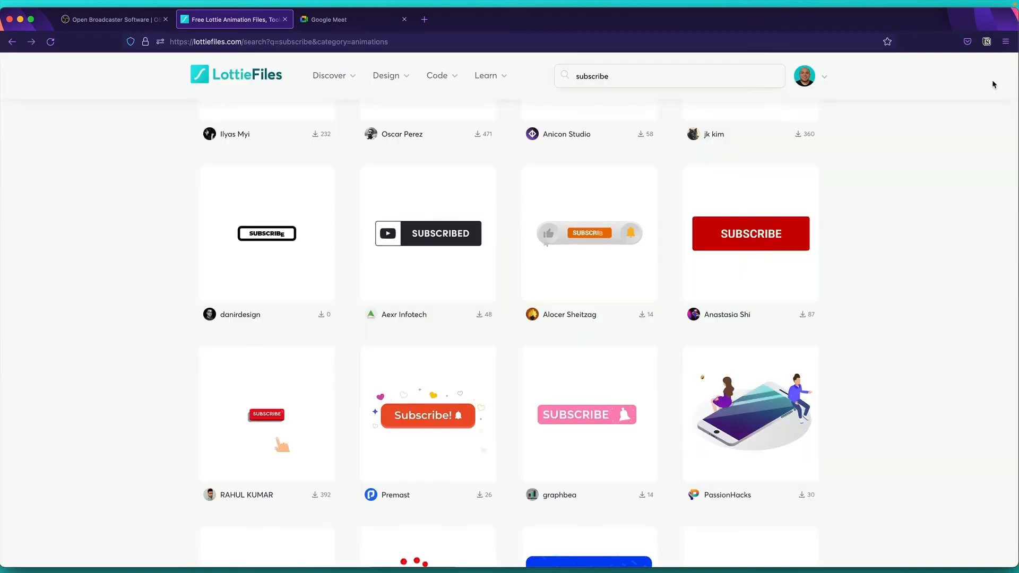
left_click(750, 234)
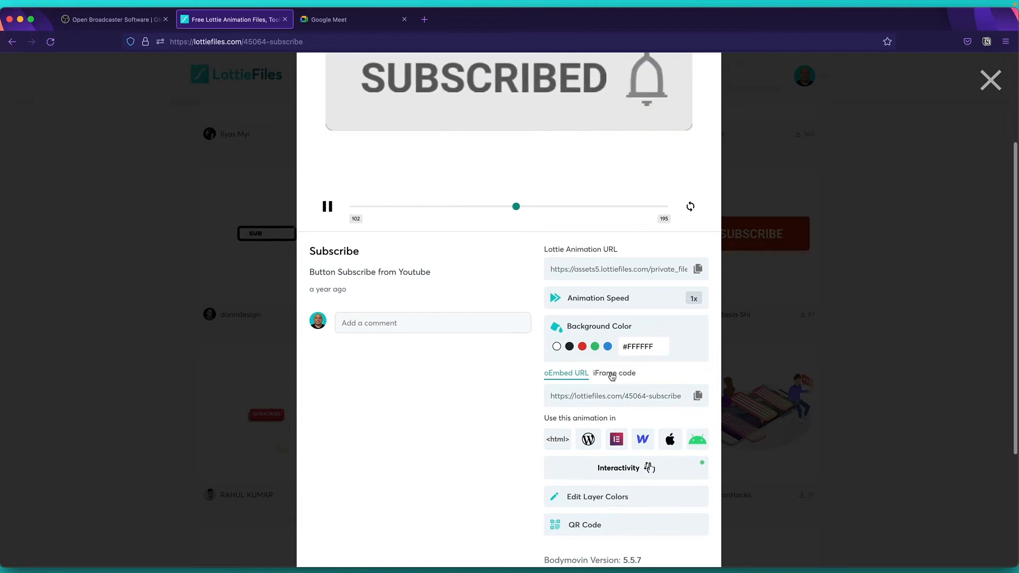
left_click(613, 373)
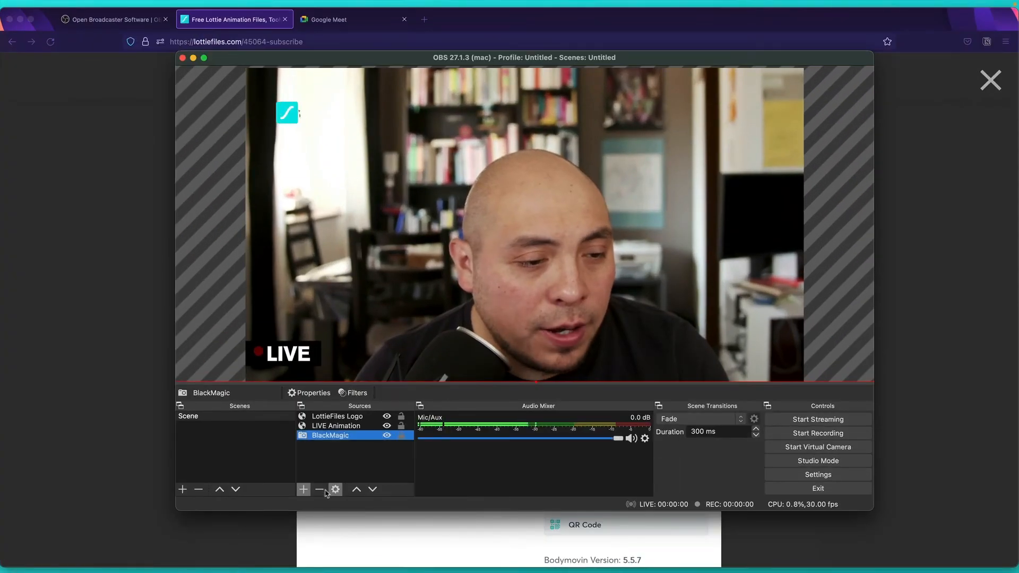
- Create a new Browser source named 'Subscribe' in the scene
left_click(303, 489)
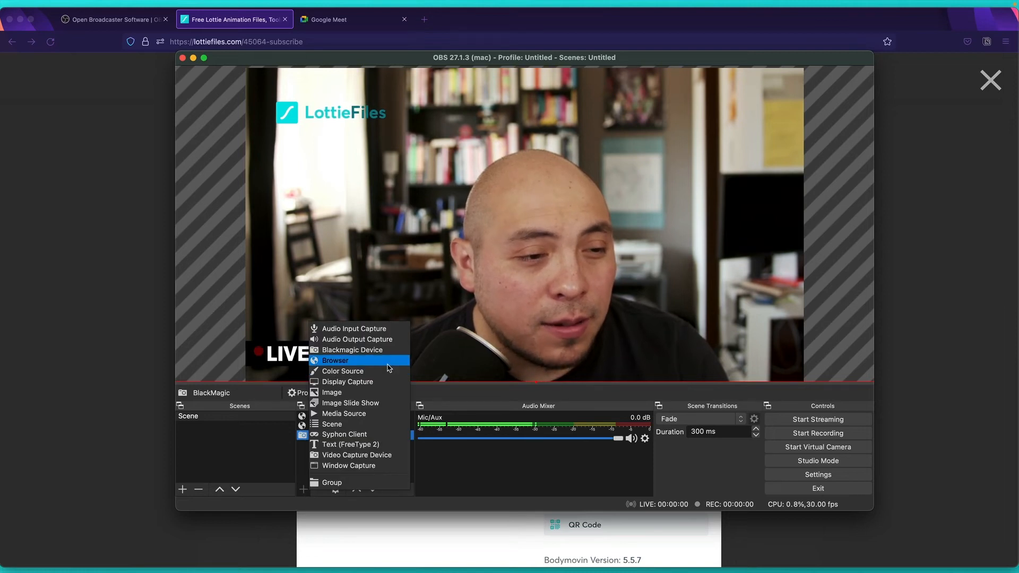
left_click(335, 361)
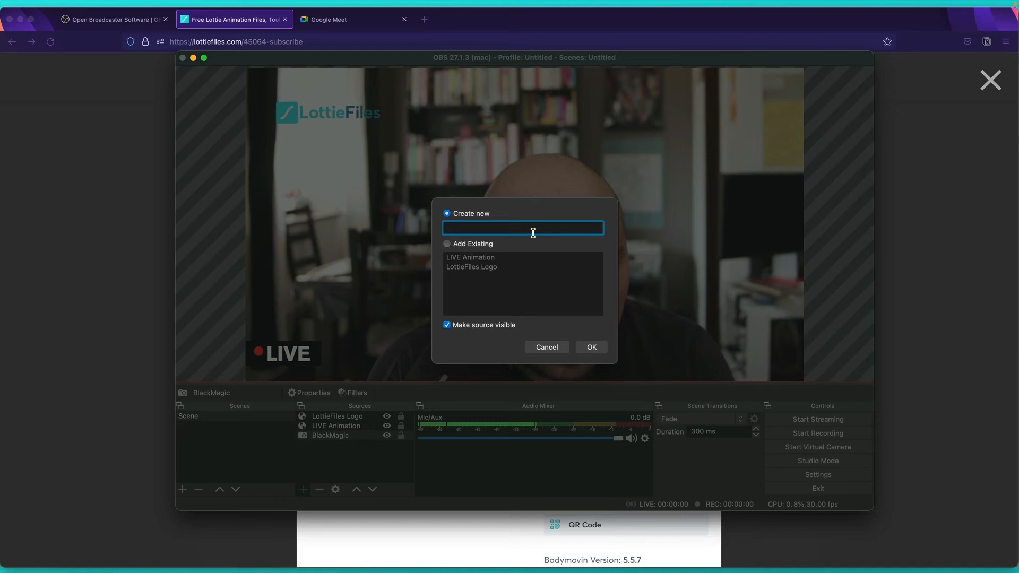
type("S")
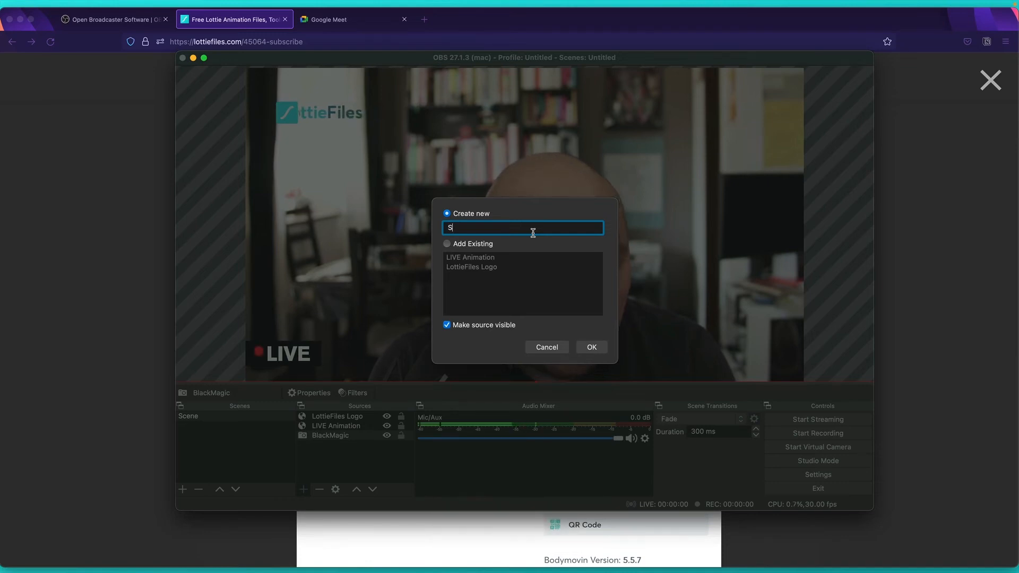
type("ubscribe")
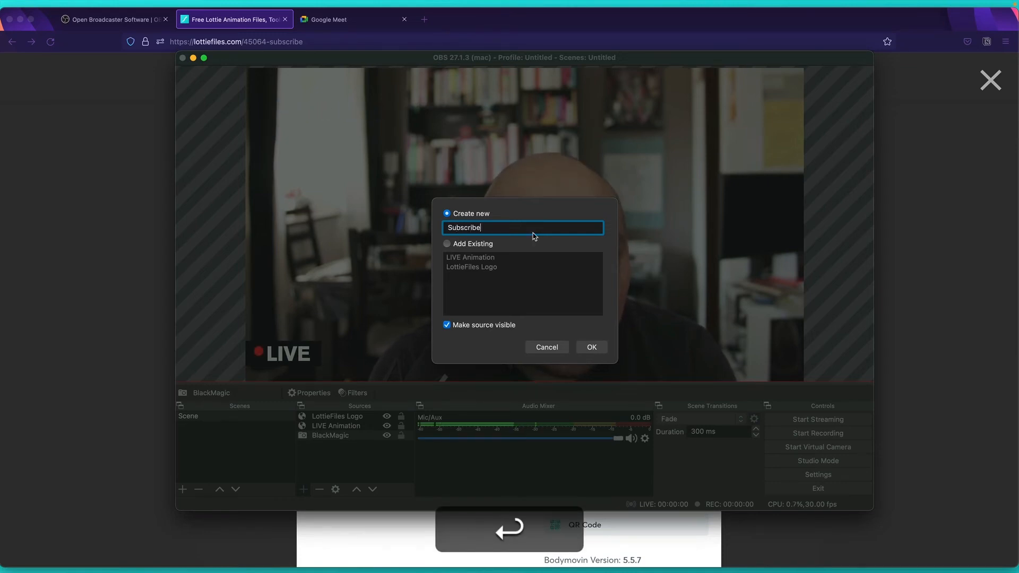
left_click(591, 346)
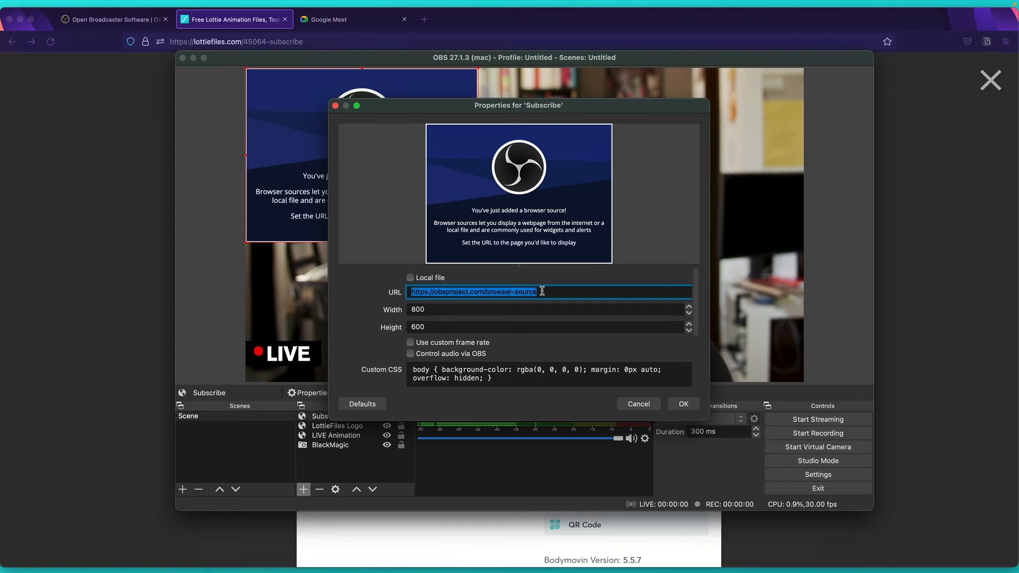
- Point Subscribe at embed.lottiefiles.com/animation/45064 and place it bottom-right
type("<iframe src=\"https://embed.lottiefiles.com/animation/45064\"></iframe>")
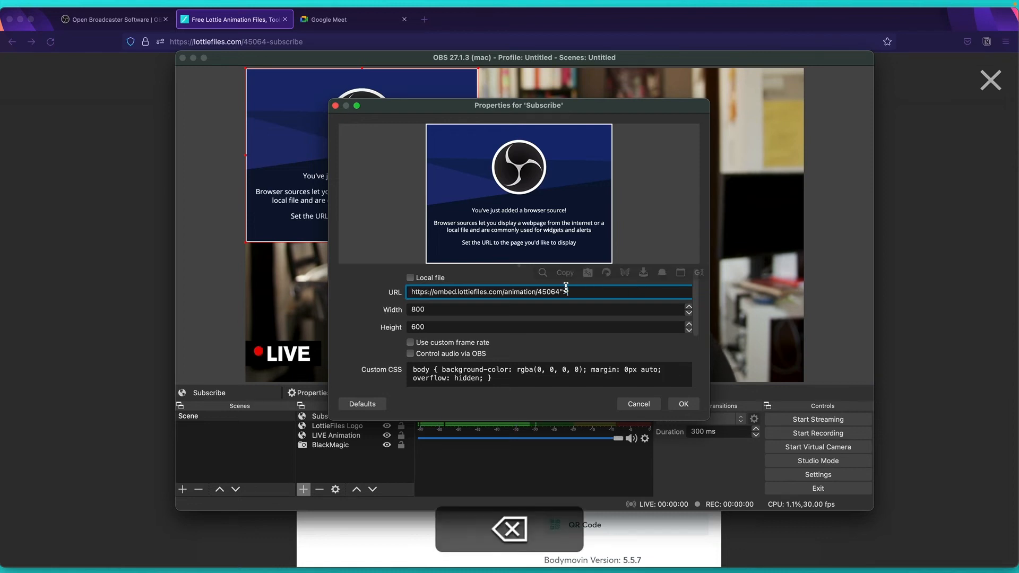
left_click(682, 403)
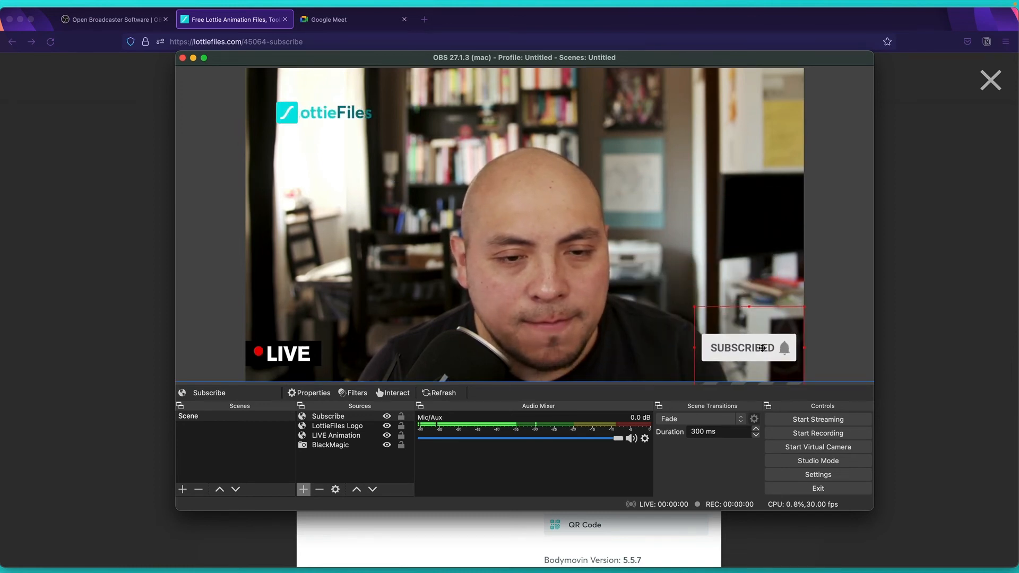
left_click(330, 445)
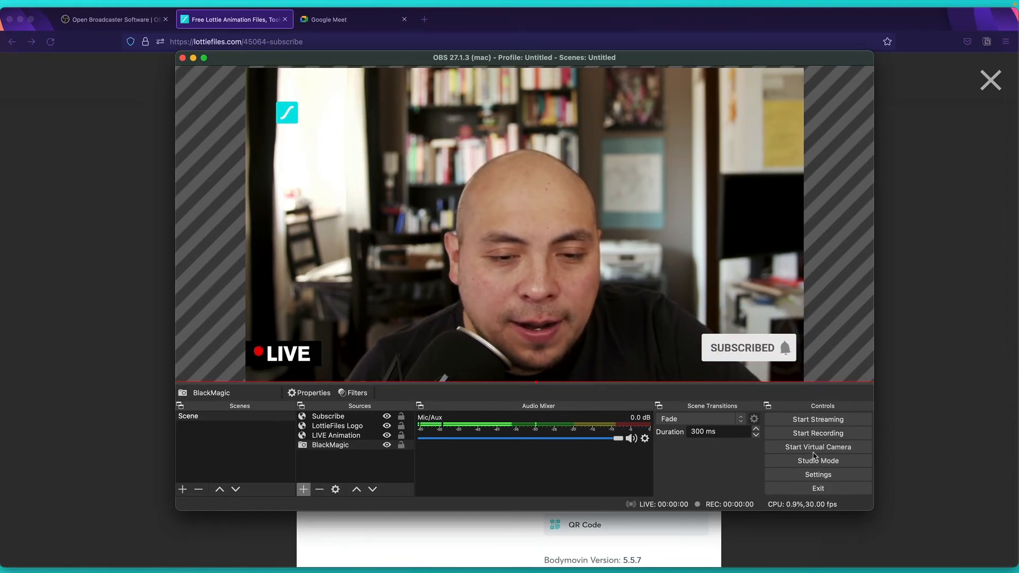
mouse_move(817, 447)
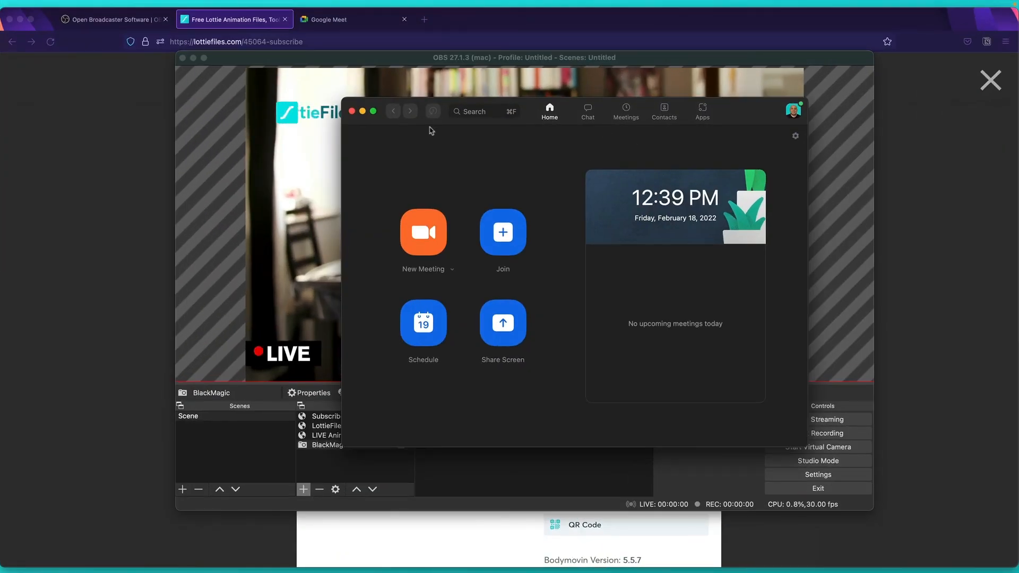
mouse_move(732, 121)
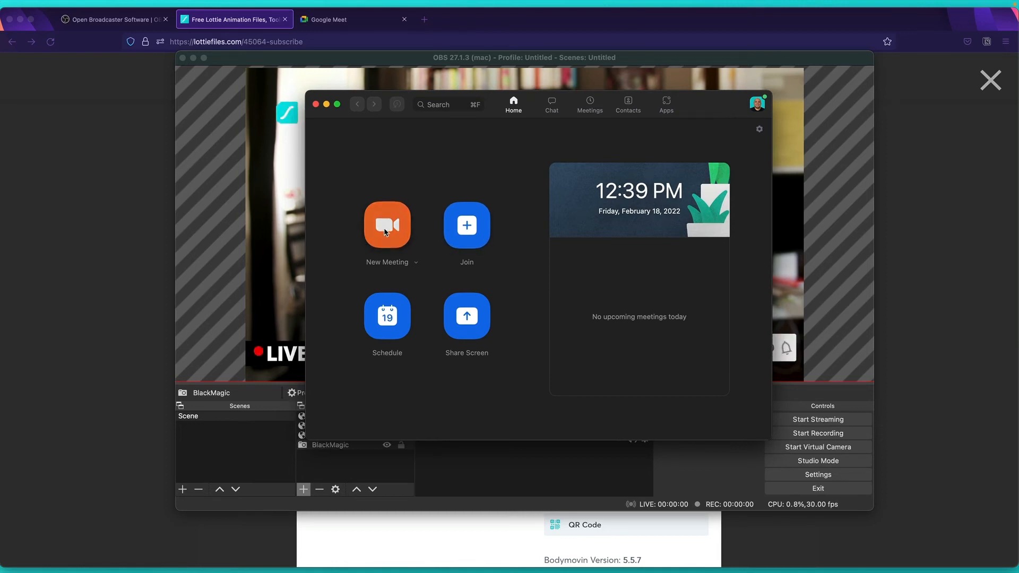
- Launch a new Zoom meeting with computer audio and the microphone unmuted
left_click(386, 225)
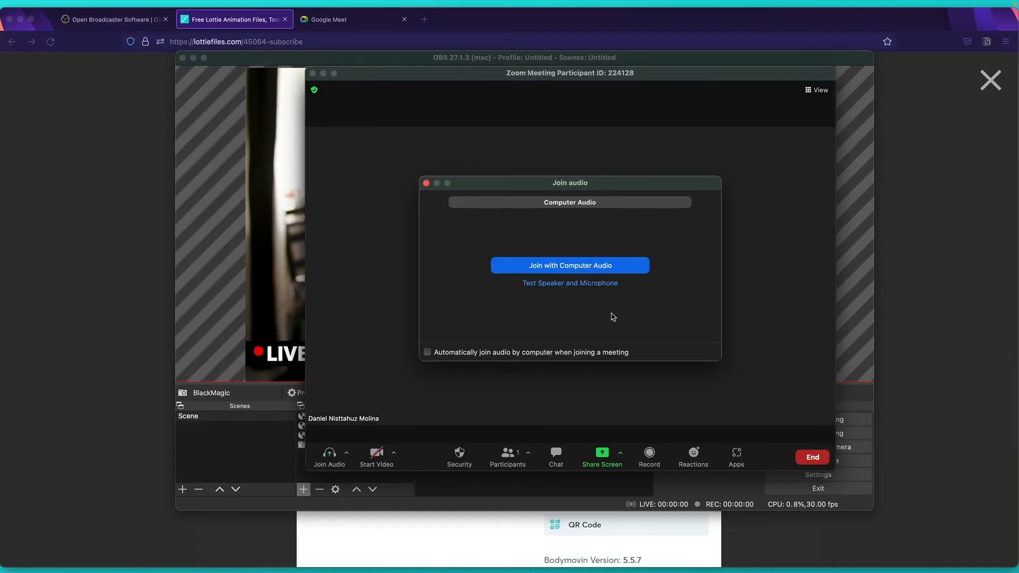
left_click(569, 266)
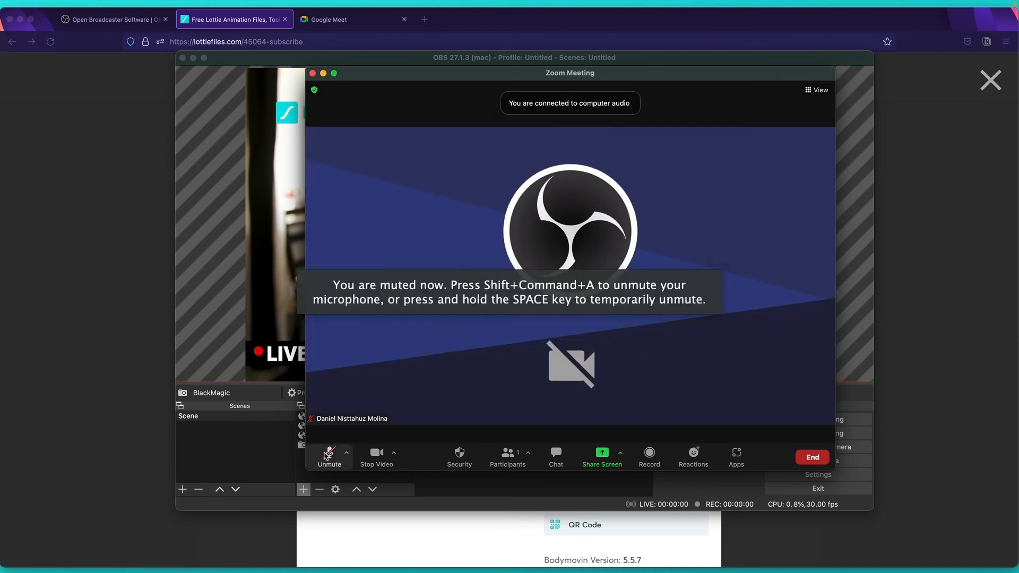
left_click(329, 455)
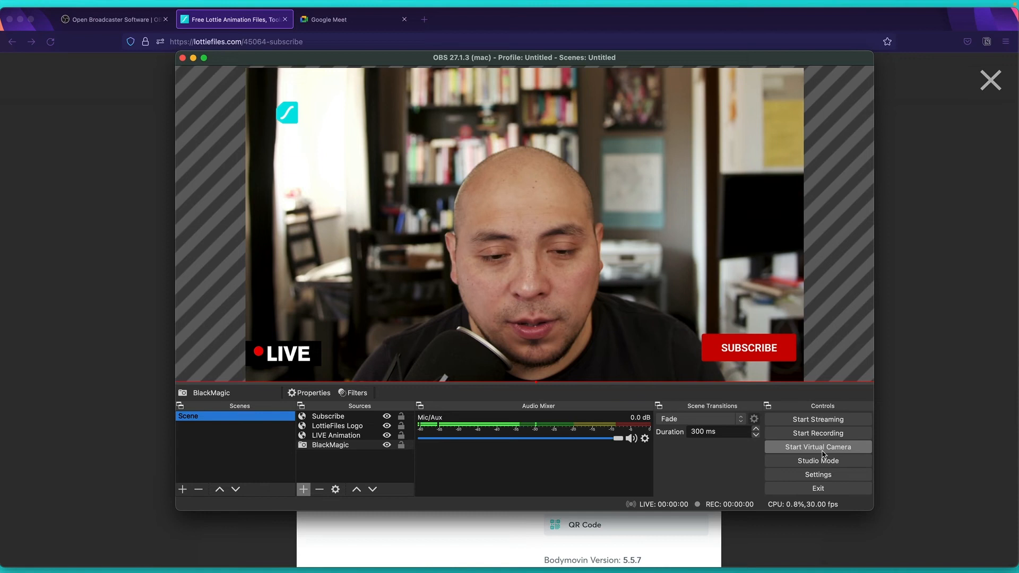
- Start the OBS Virtual Camera so Zoom shows the overlaid scene, then return to the browser
left_click(817, 447)
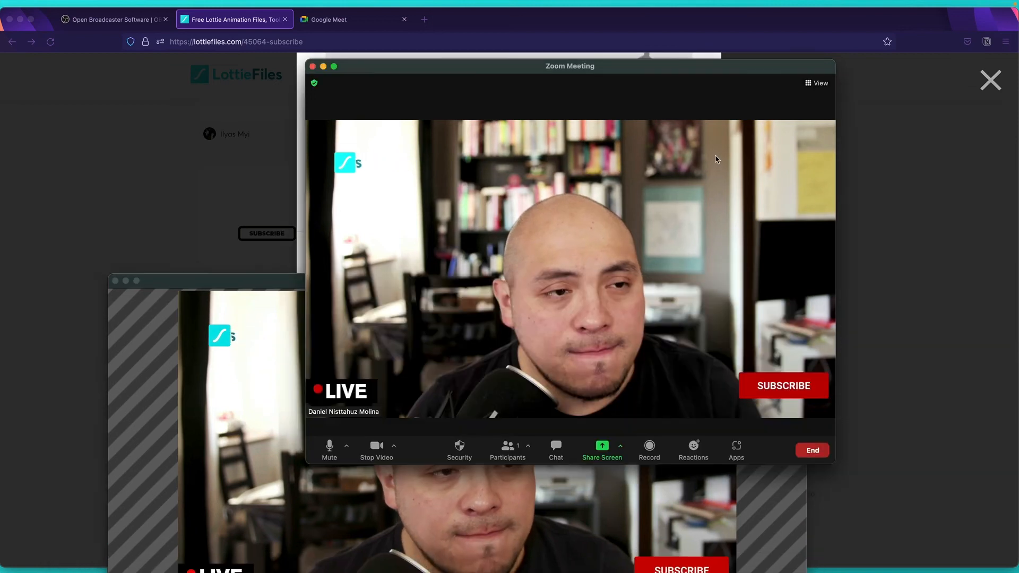
left_click(783, 386)
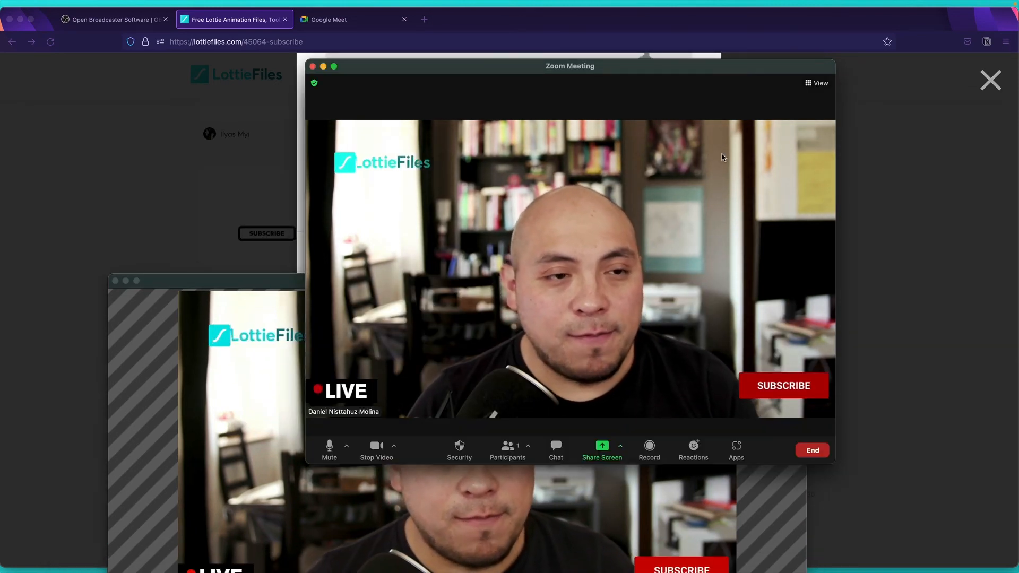
left_click(782, 385)
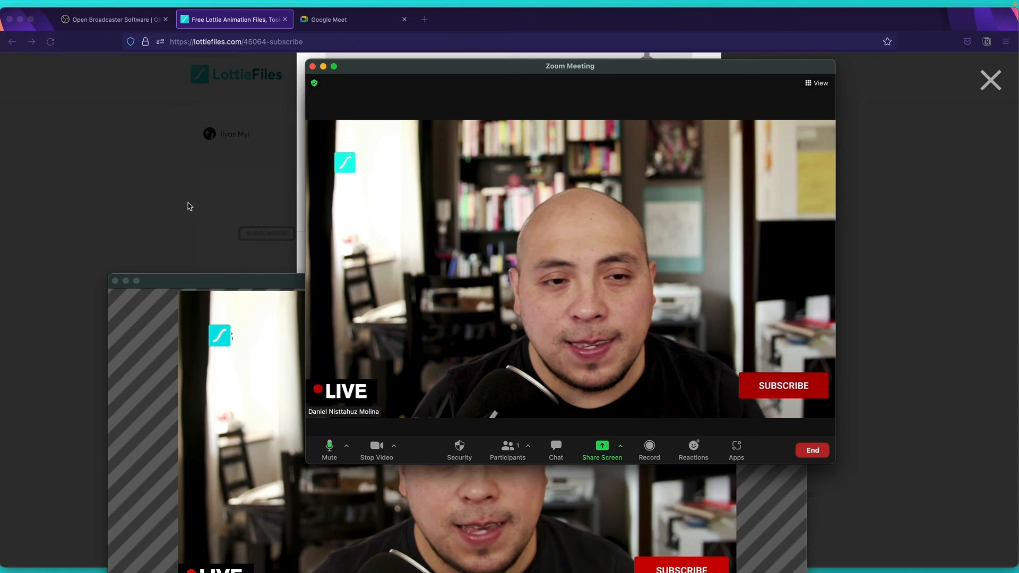
left_click(353, 19)
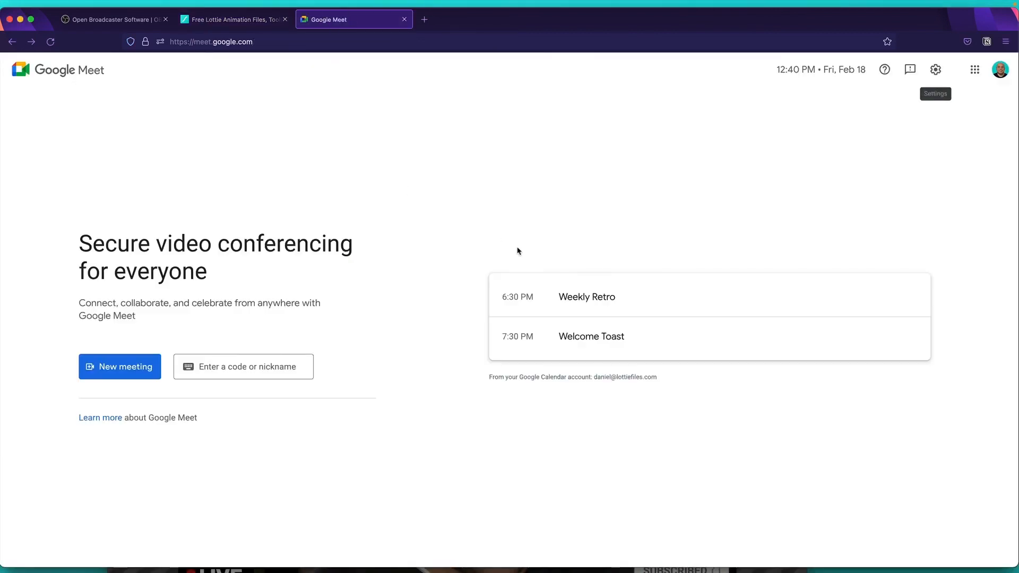
- Start an instant meeting from the Google Meet homepage
left_click(119, 366)
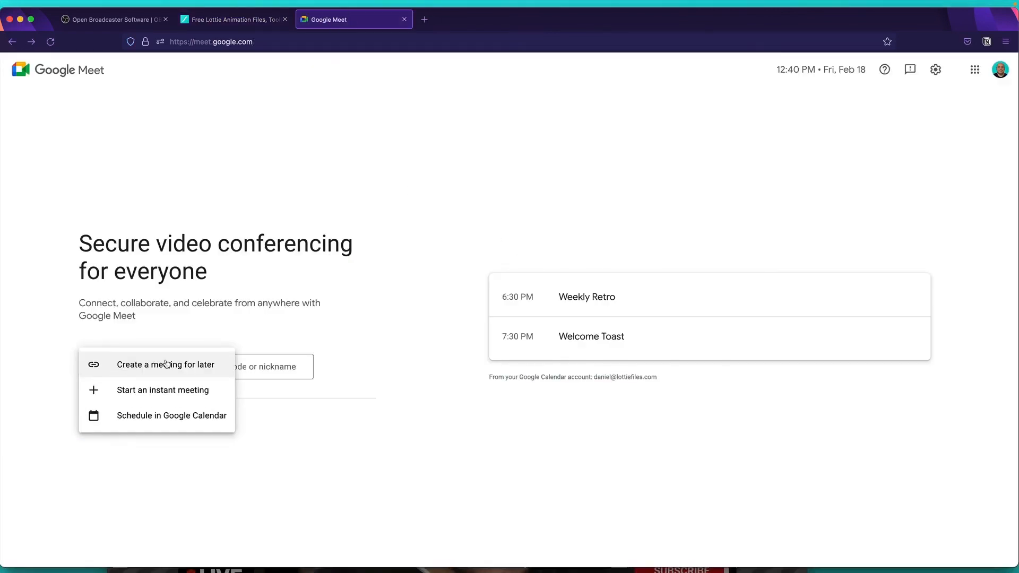
left_click(162, 390)
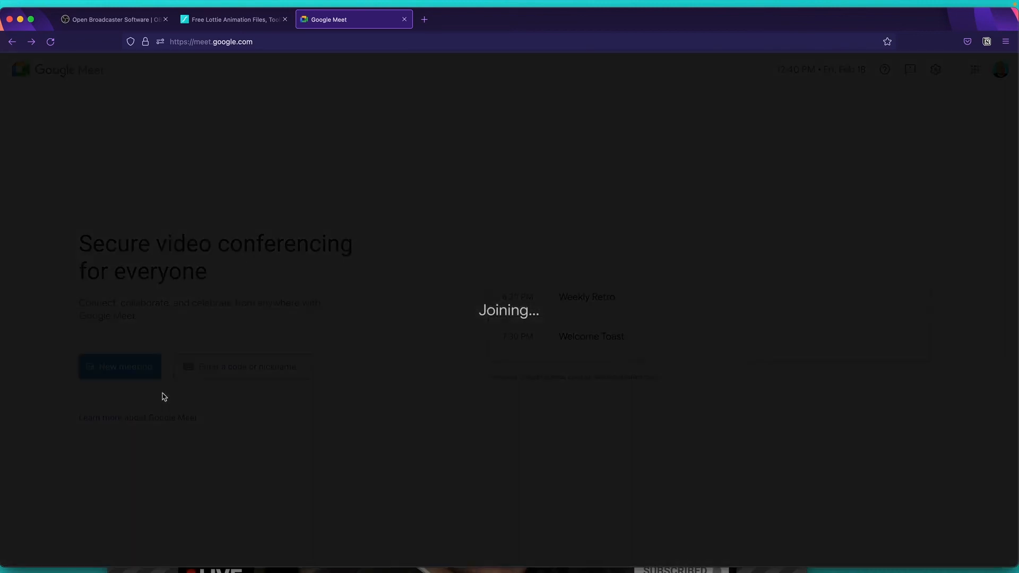